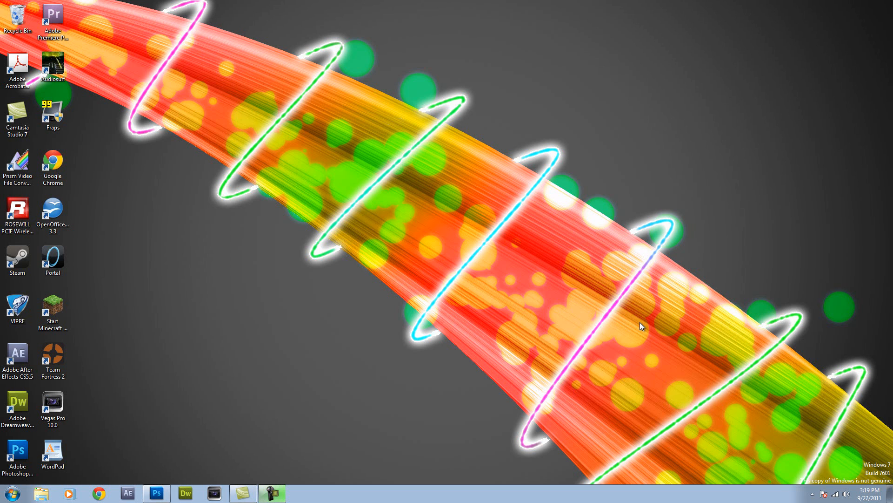
mouse_move(776, 266)
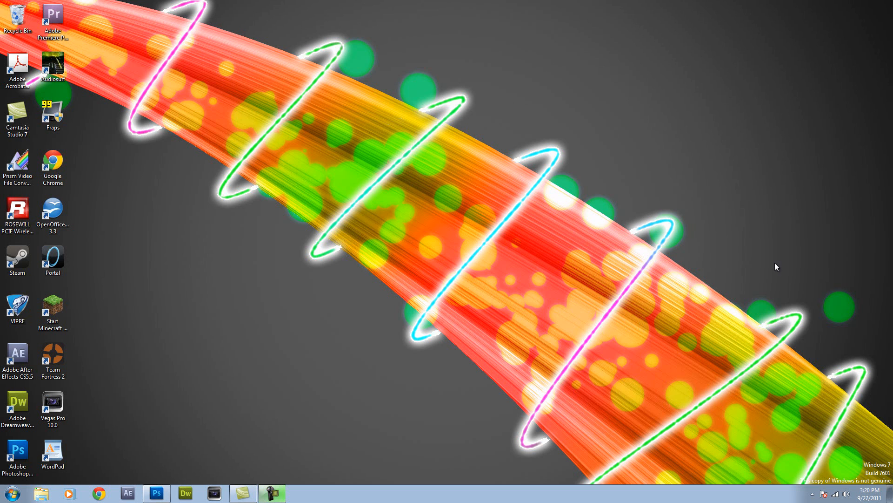
mouse_move(413, 270)
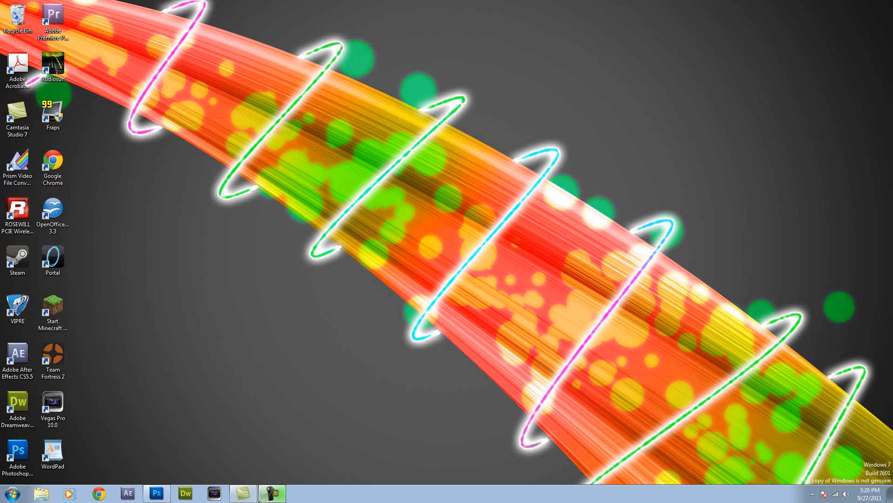
Launch Photoshop CS5 from its taskbar icon.
left_click(156, 493)
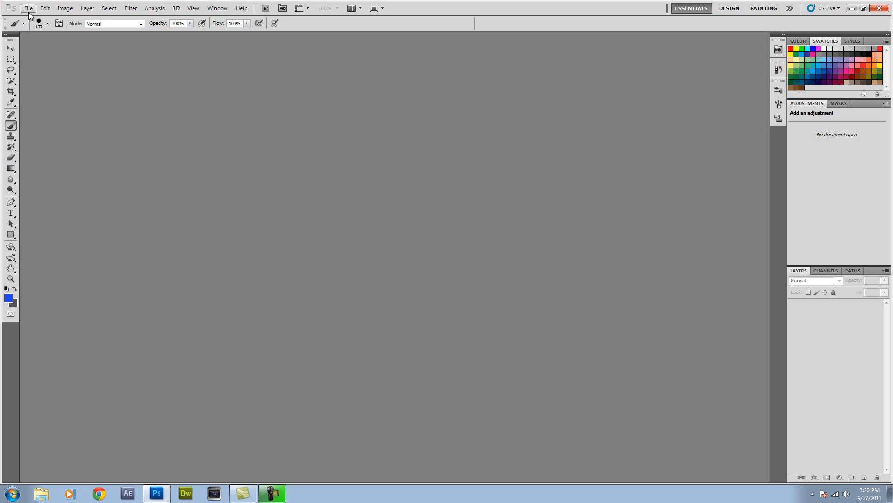
Create a new 1920×1080 pixel, 300 ppi white document via File > New.
left_click(28, 8)
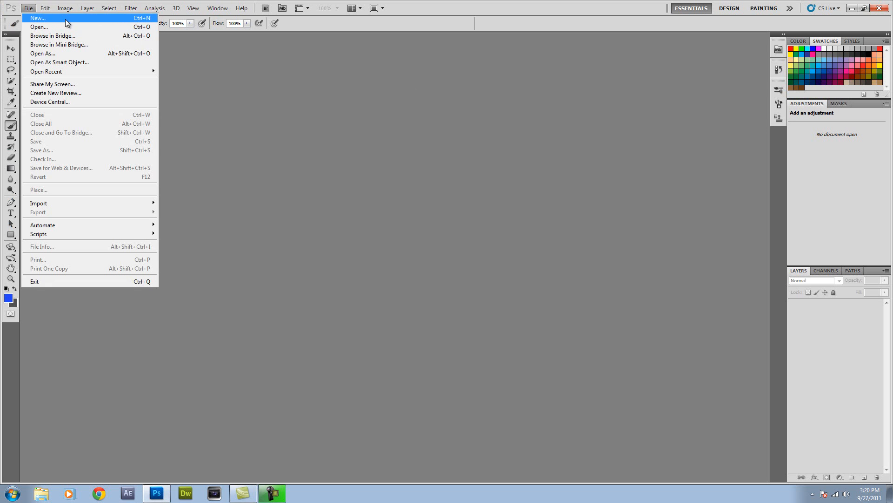
left_click(37, 17)
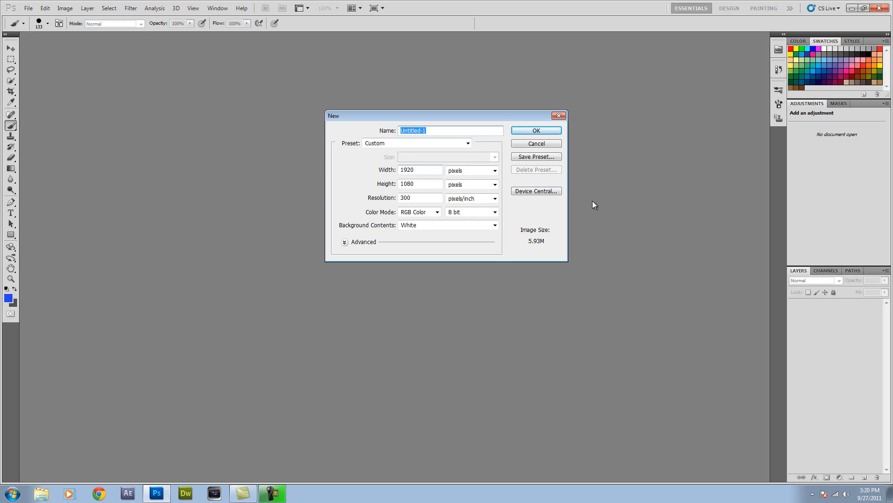
mouse_move(278, 169)
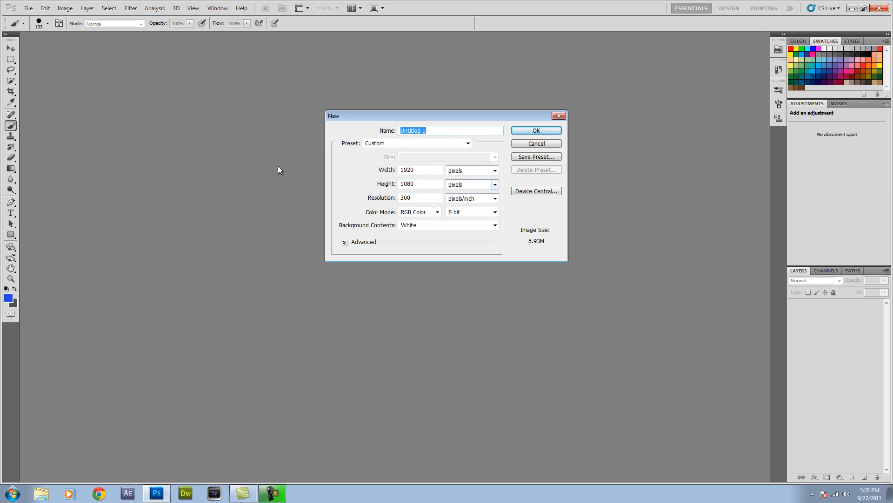
mouse_move(552, 193)
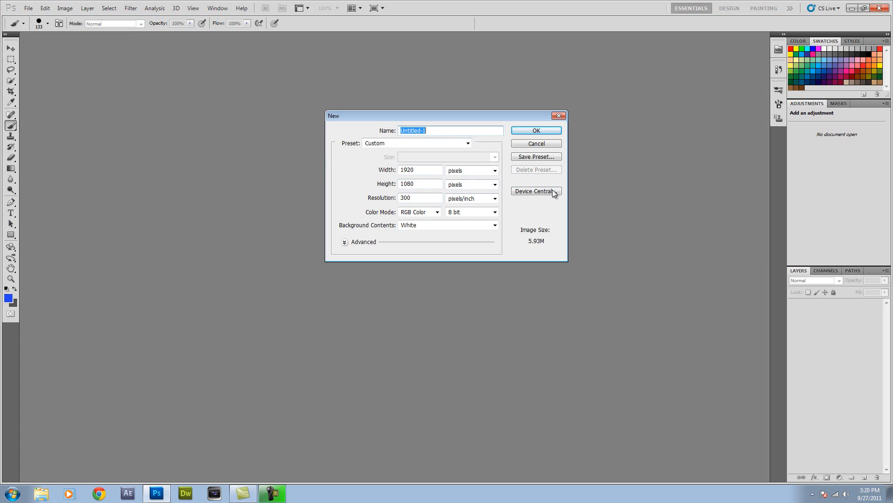
mouse_move(390, 142)
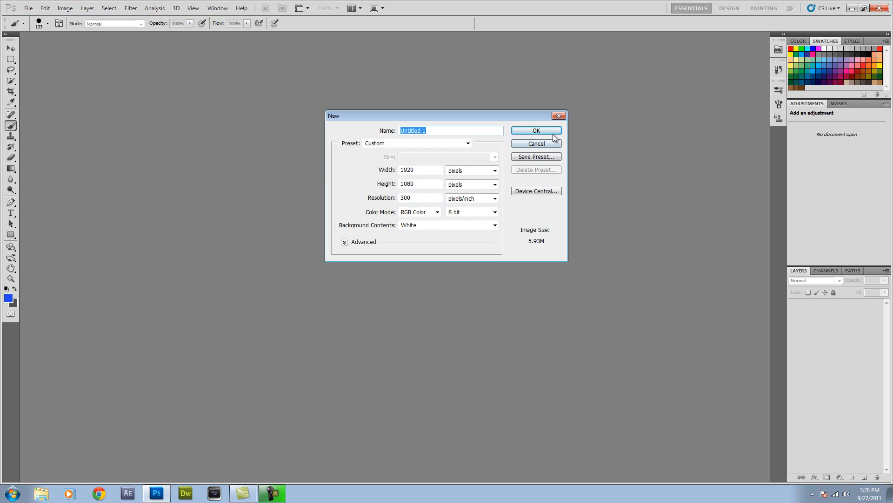
left_click(534, 129)
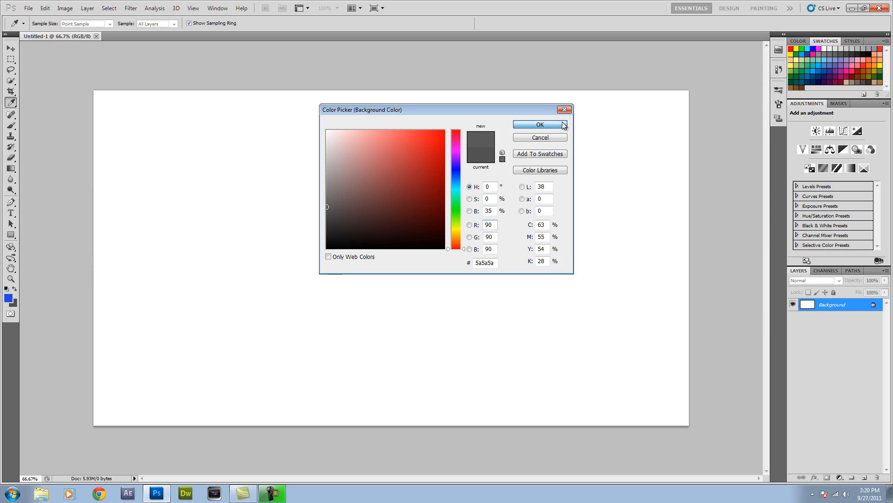
Confirm dark grey 5a5a5a, fill the canvas with it, and reapply Lens Correction for a vignette.
left_click(539, 125)
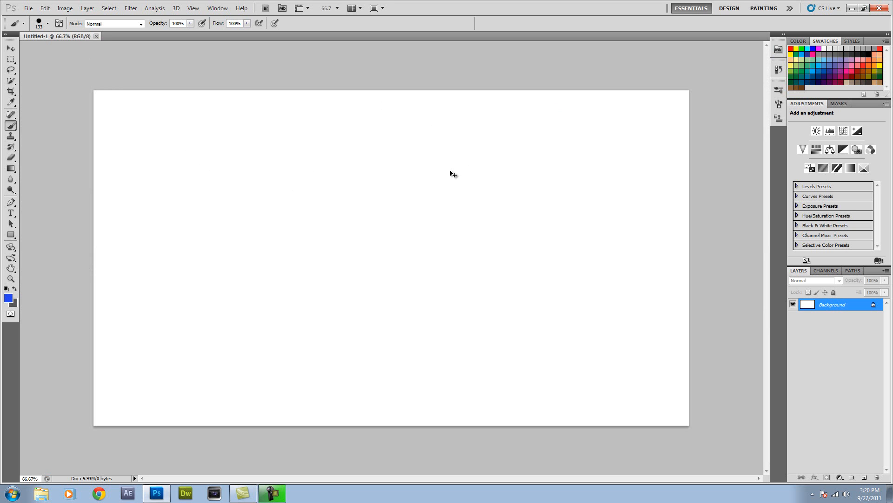
left_click(450, 171)
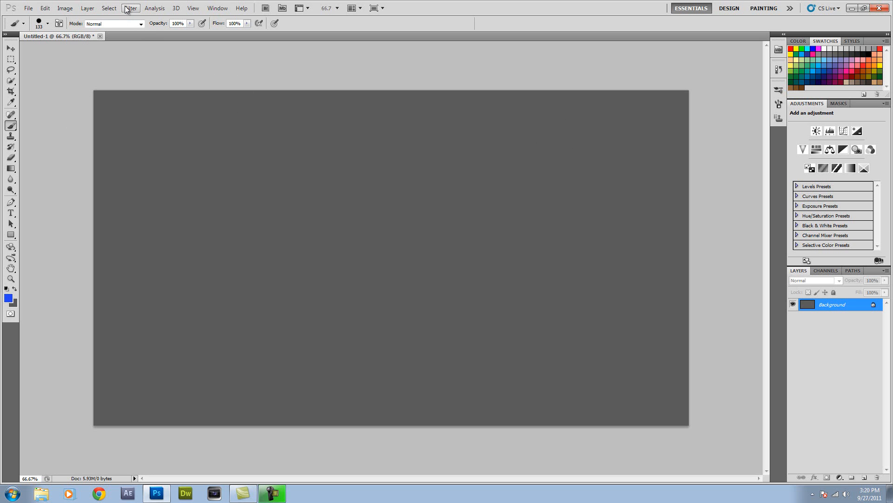
left_click(130, 8)
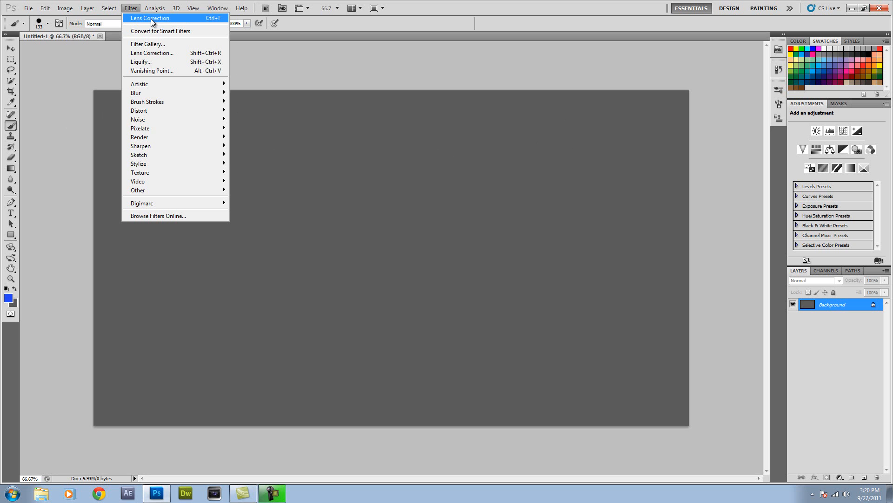
left_click(149, 17)
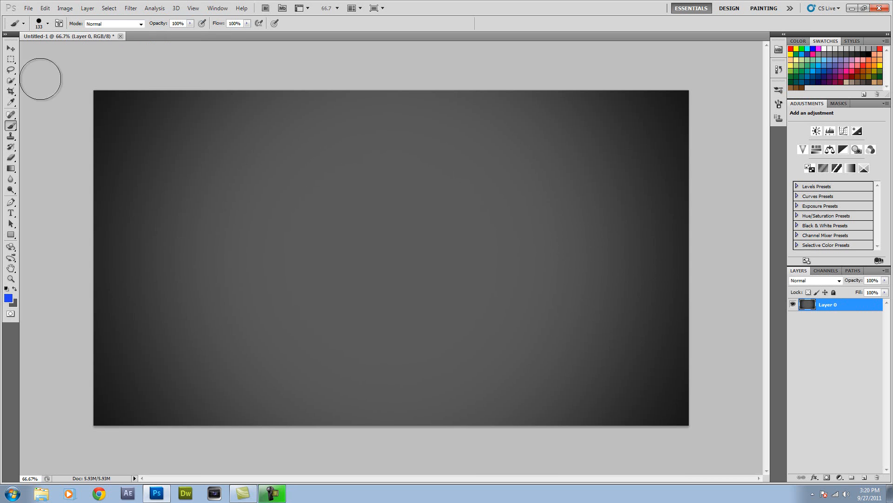
left_click(130, 7)
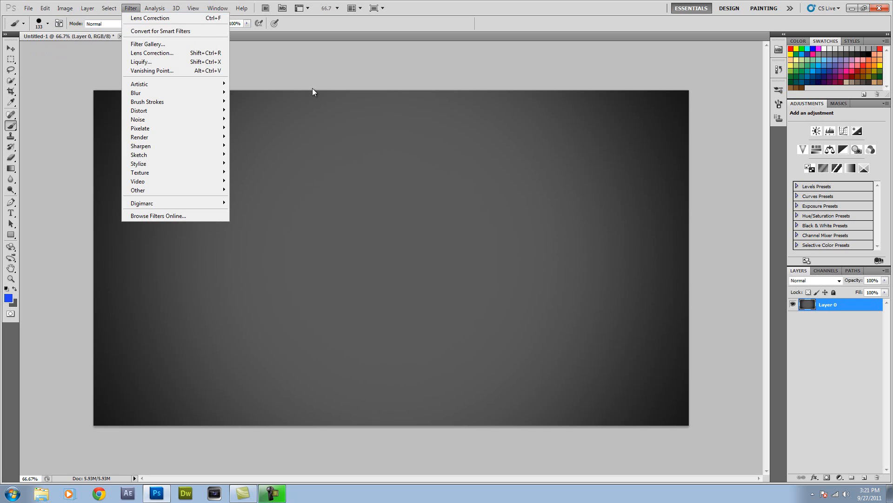
mouse_move(162, 57)
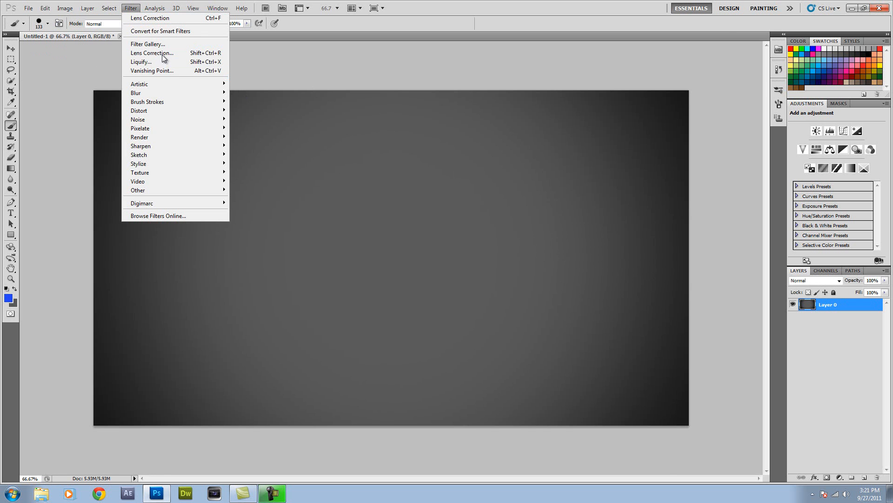
Apply a custom Lens Correction vignette with amount -44 and midpoint +45.
left_click(152, 52)
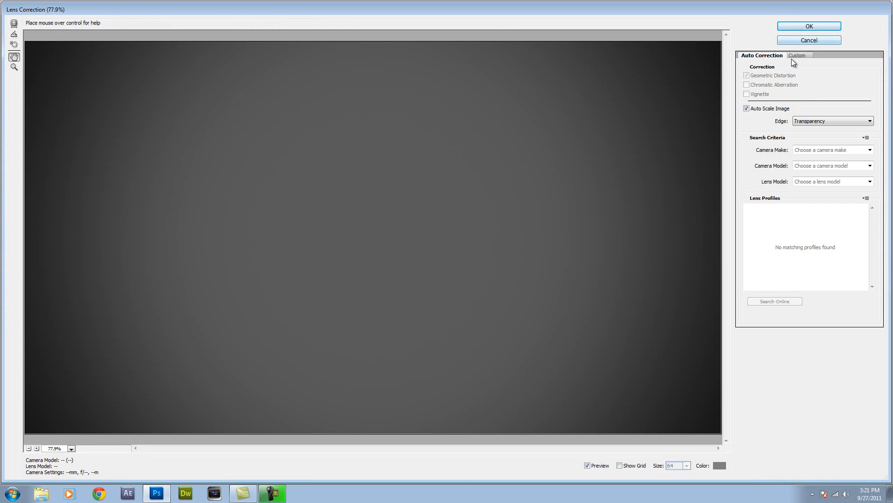
left_click(797, 54)
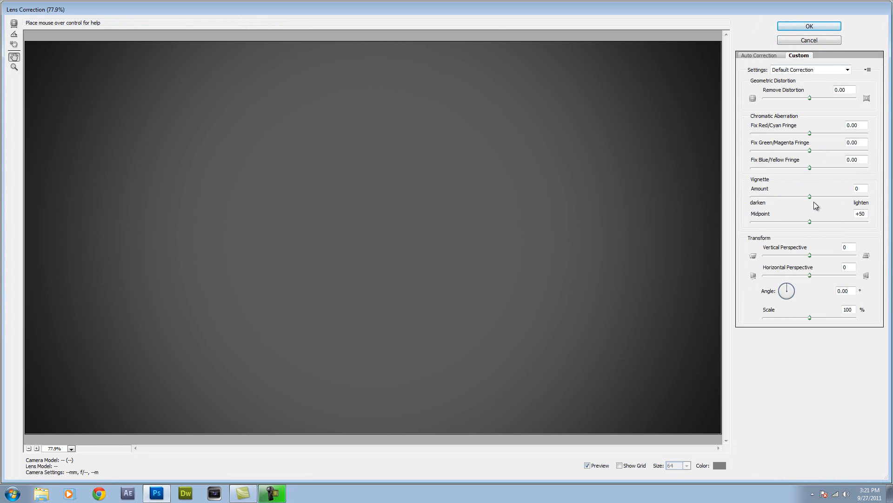
left_click_drag(810, 196, 784, 196)
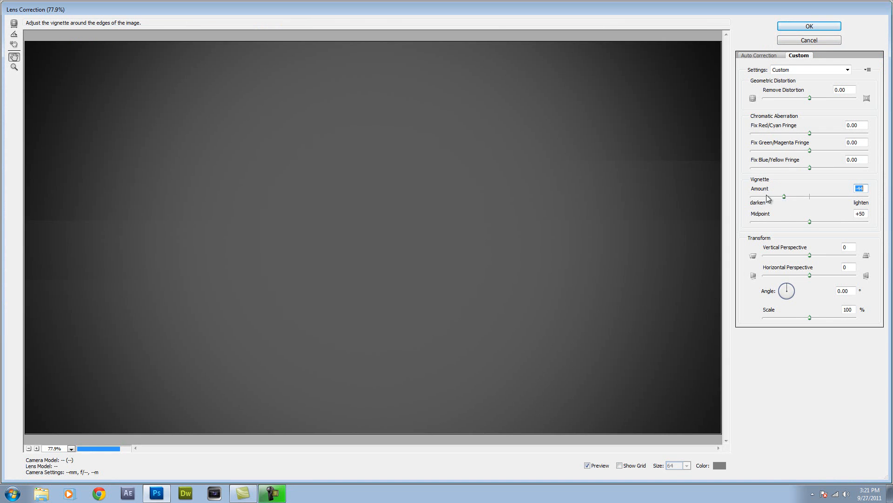
left_click_drag(783, 196, 748, 196)
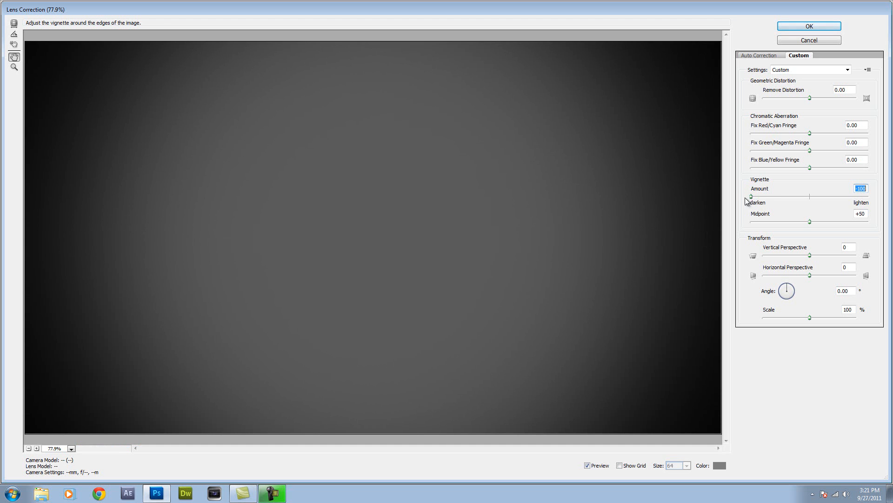
left_click_drag(751, 195, 782, 196)
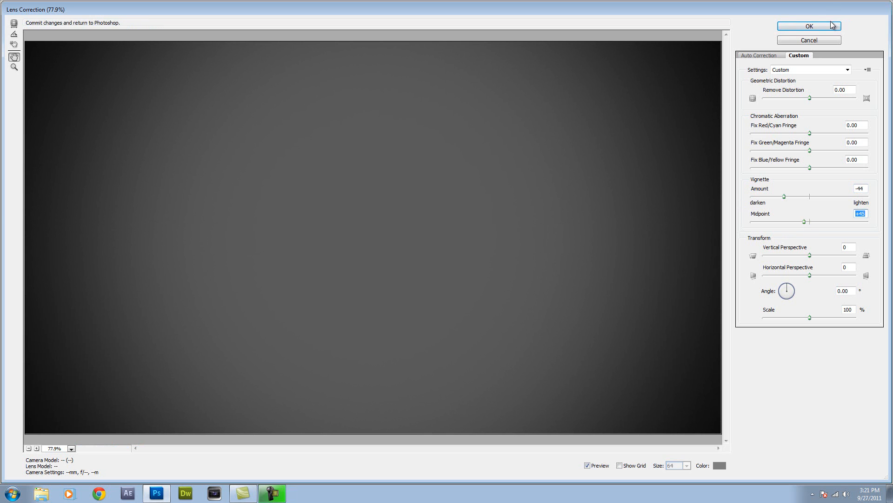
left_click(808, 26)
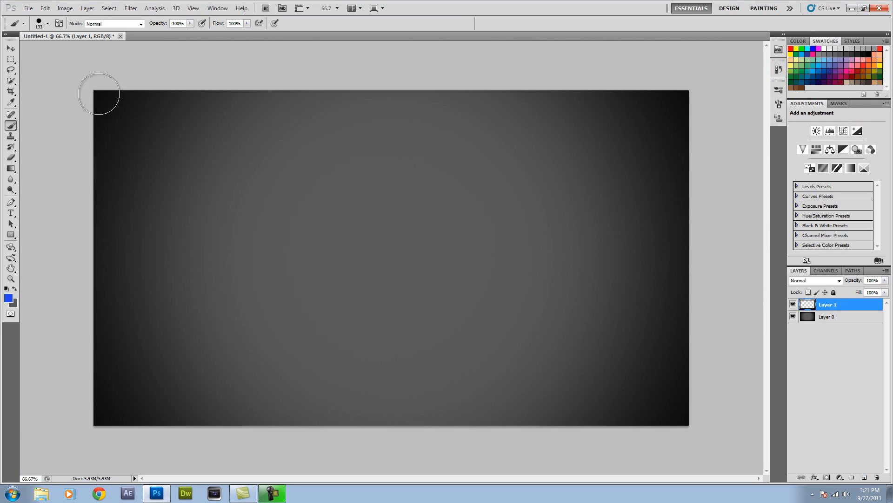
mouse_move(26, 177)
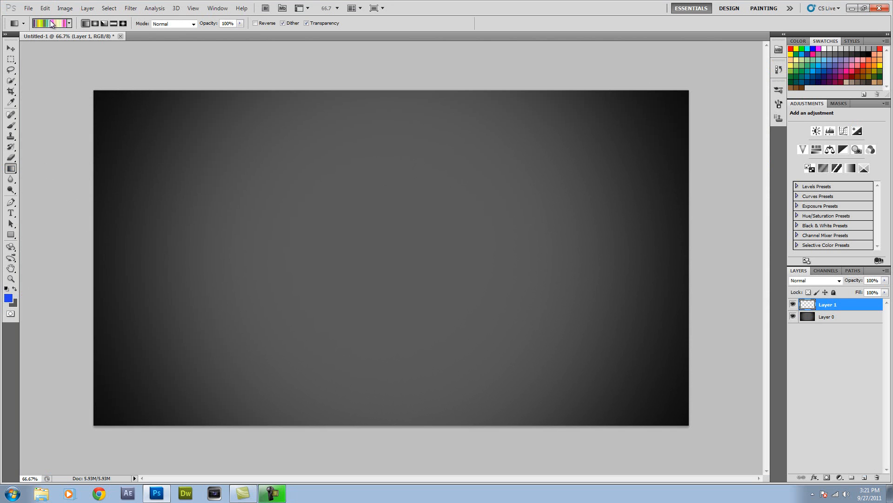
Build a Noise gradient at 70 roughness, randomizing the colours repeatedly until satisfied.
left_click(41, 23)
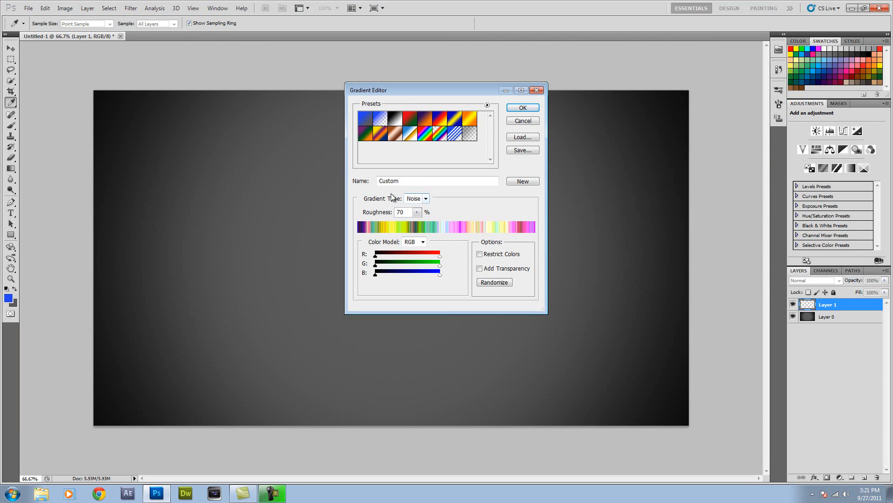
mouse_move(466, 289)
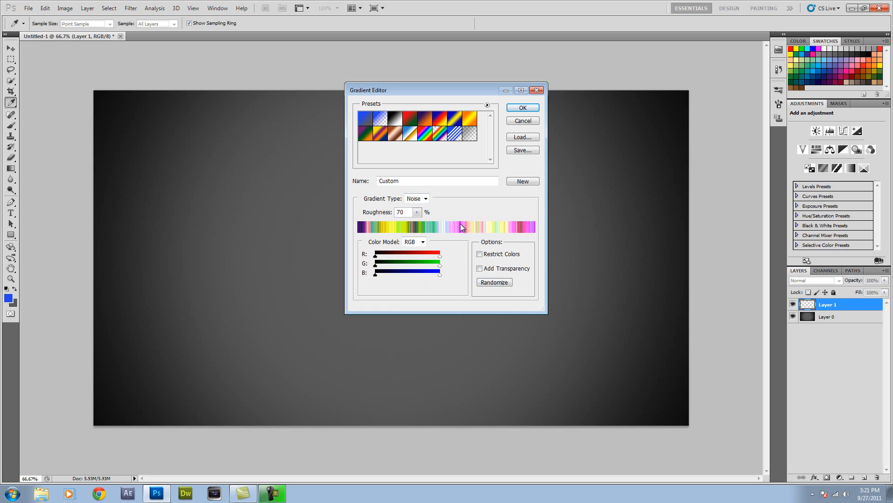
mouse_move(427, 236)
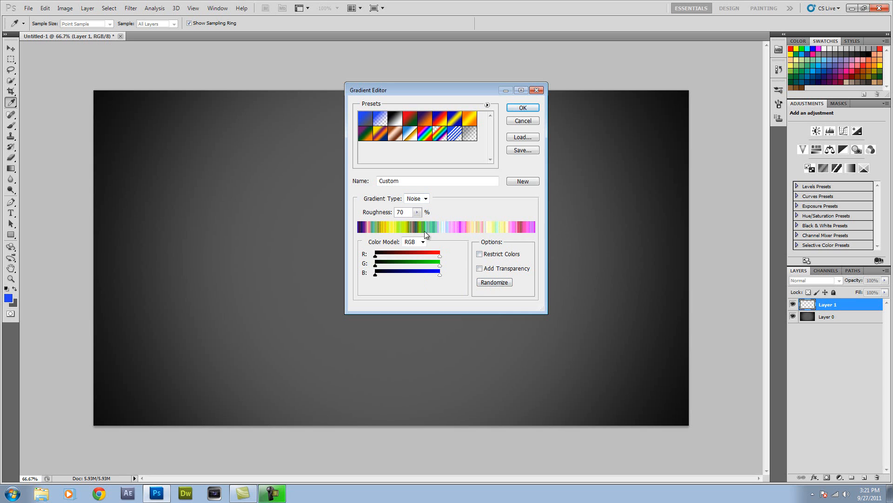
left_click(493, 282)
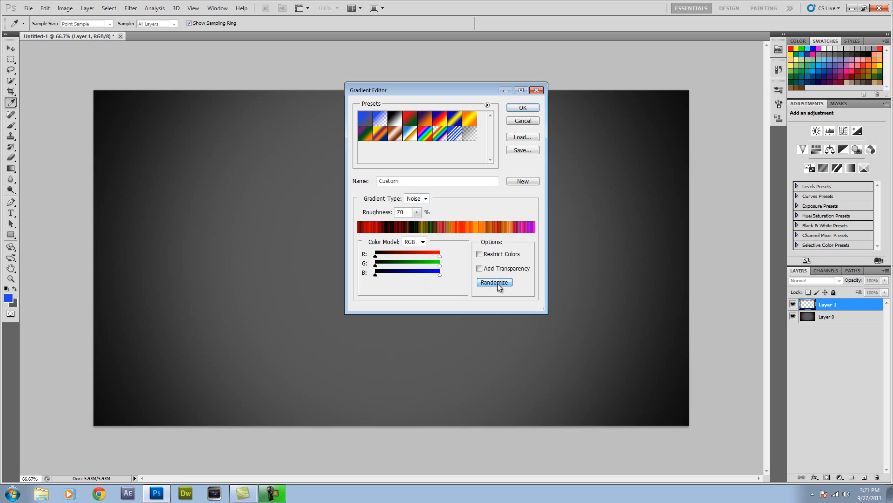
left_click(493, 282)
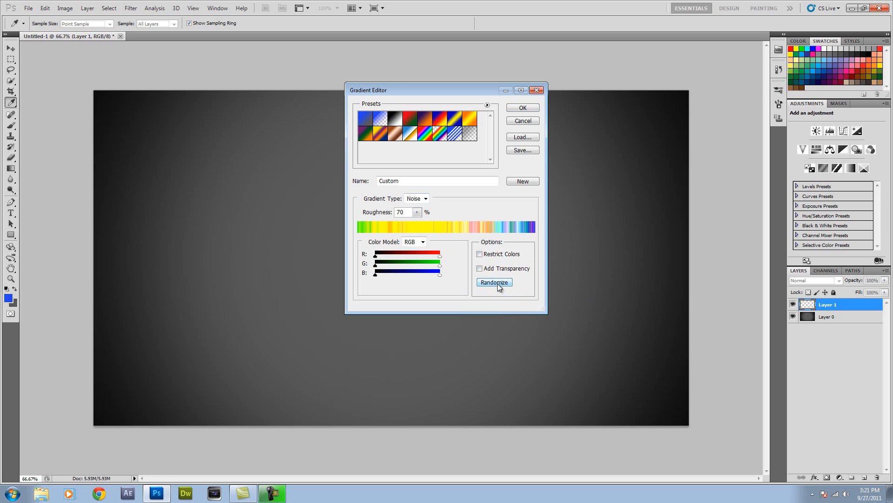
left_click(494, 282)
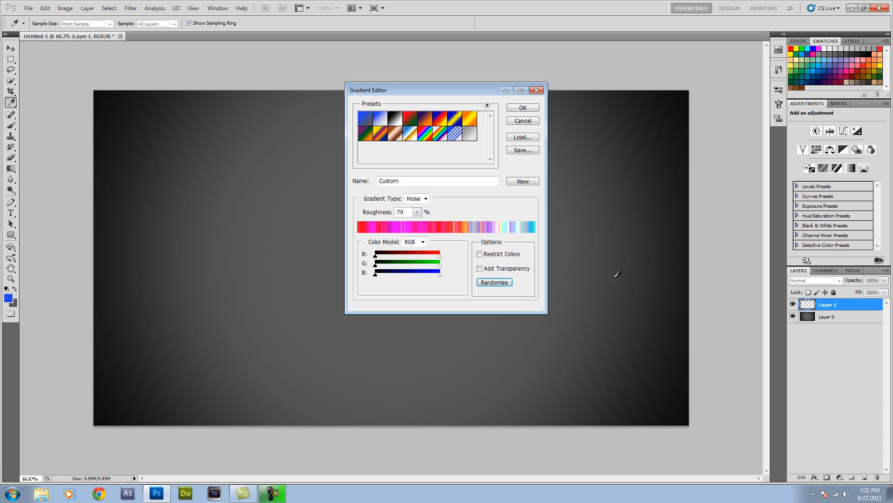
left_click(493, 282)
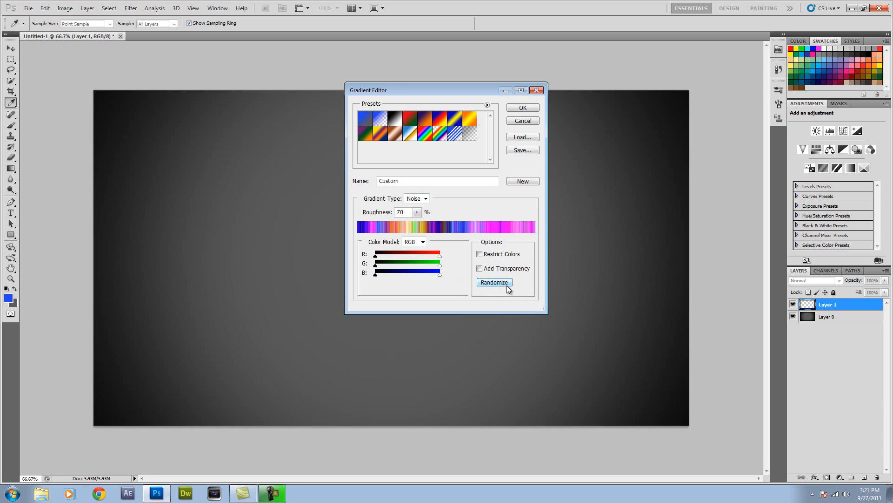
left_click(493, 282)
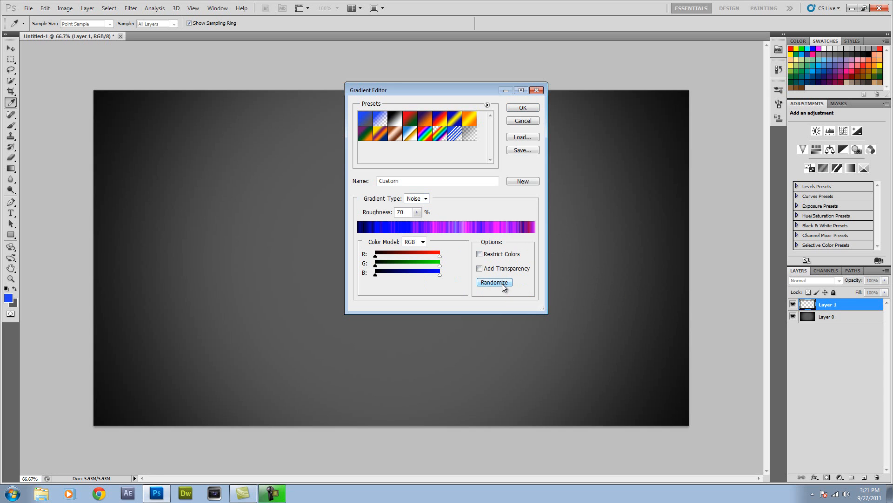
left_click(493, 282)
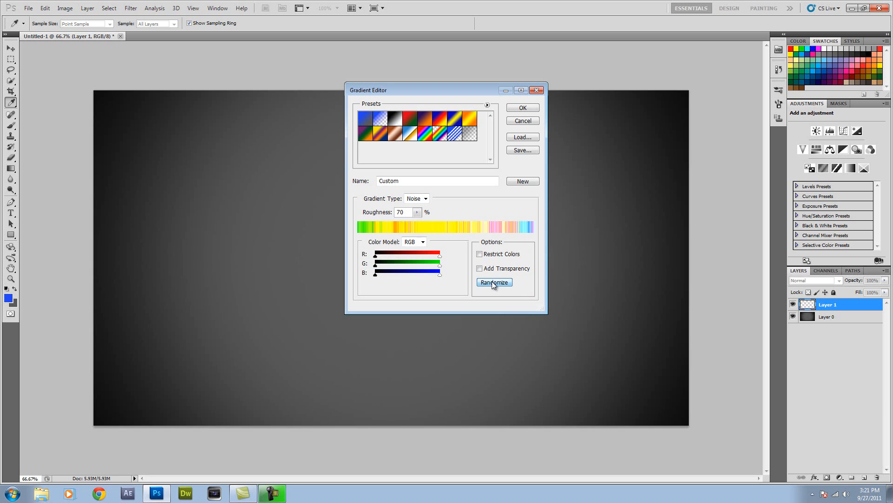
left_click(493, 282)
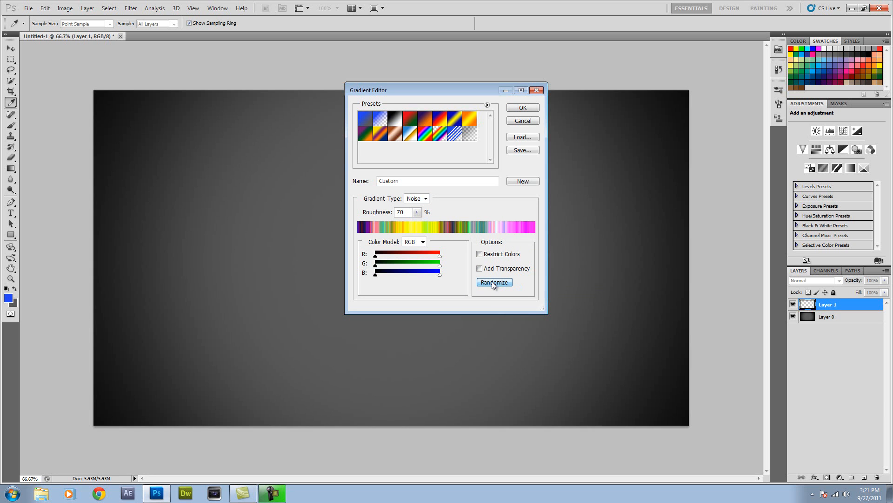
left_click(494, 282)
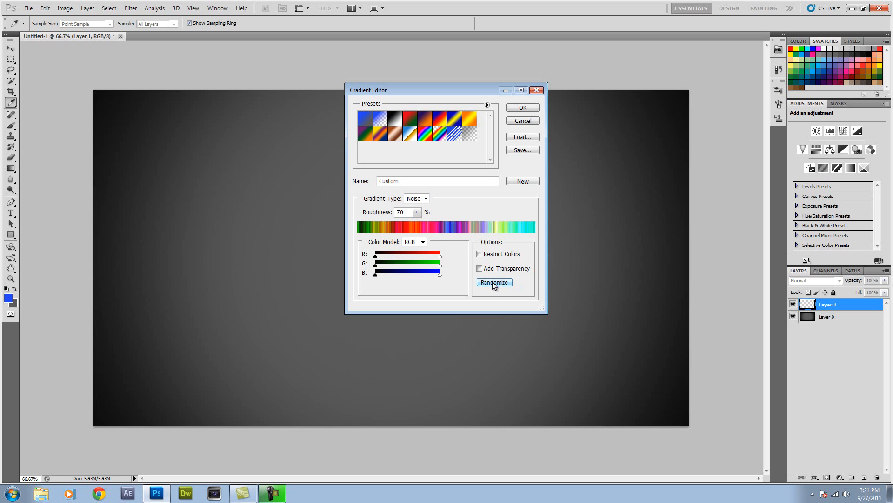
left_click(493, 282)
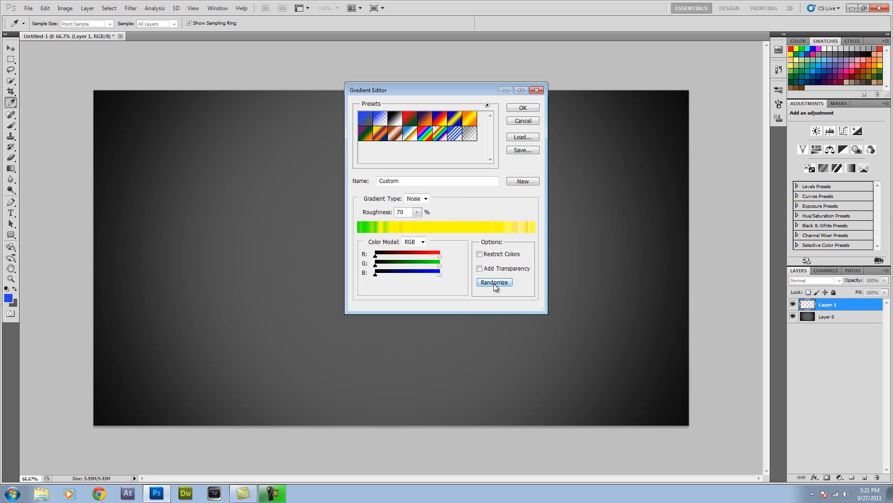
left_click(493, 282)
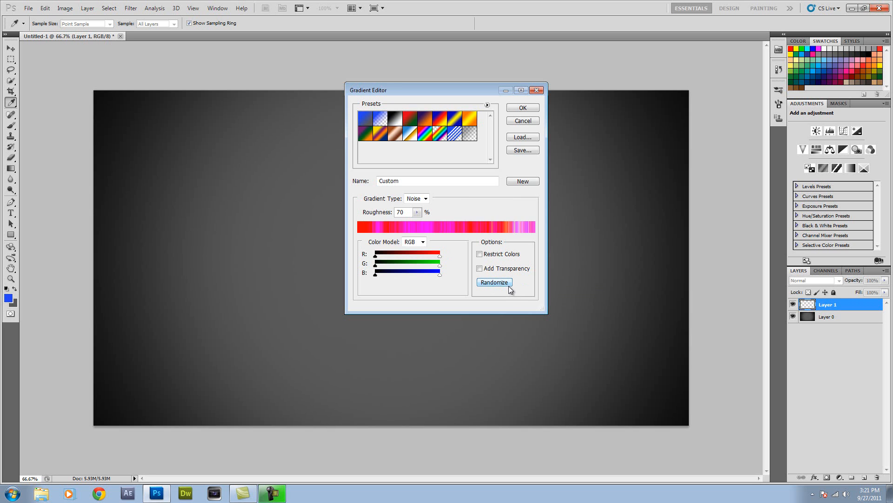
left_click(493, 282)
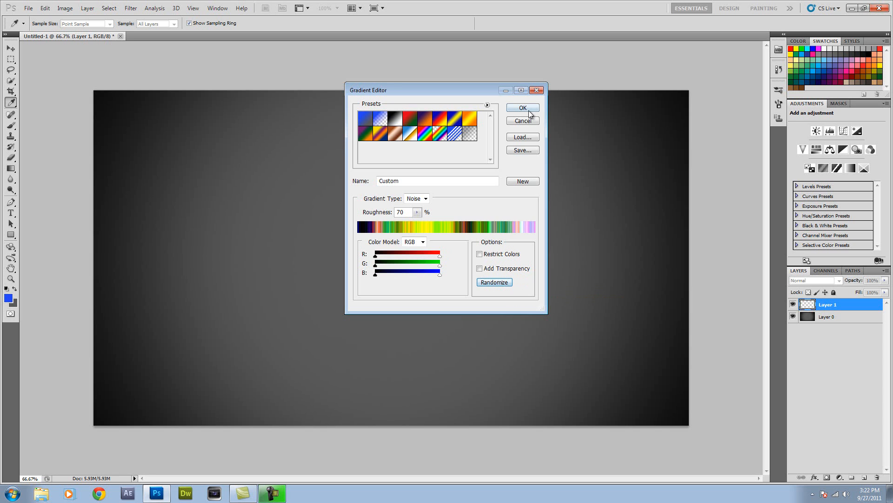
left_click(521, 107)
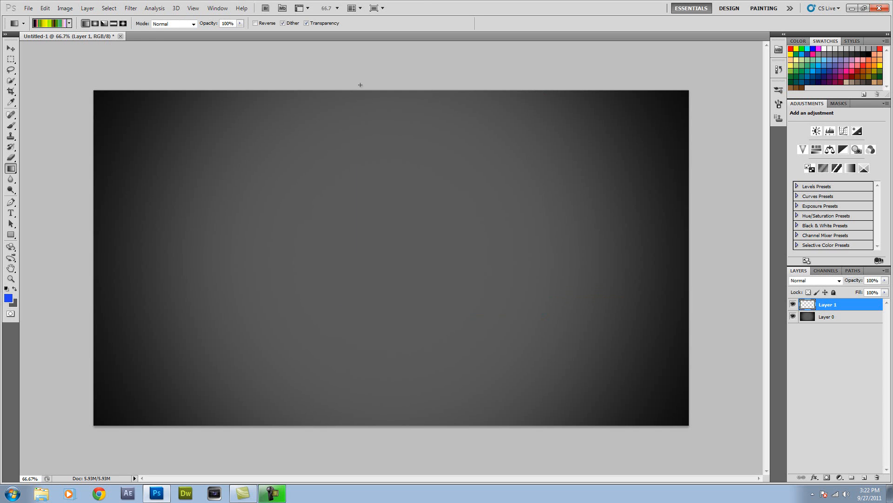
Drag the noise gradient top to bottom on Layer 1 and desaturate the streaks to grey.
left_click_drag(377, 78, 381, 428)
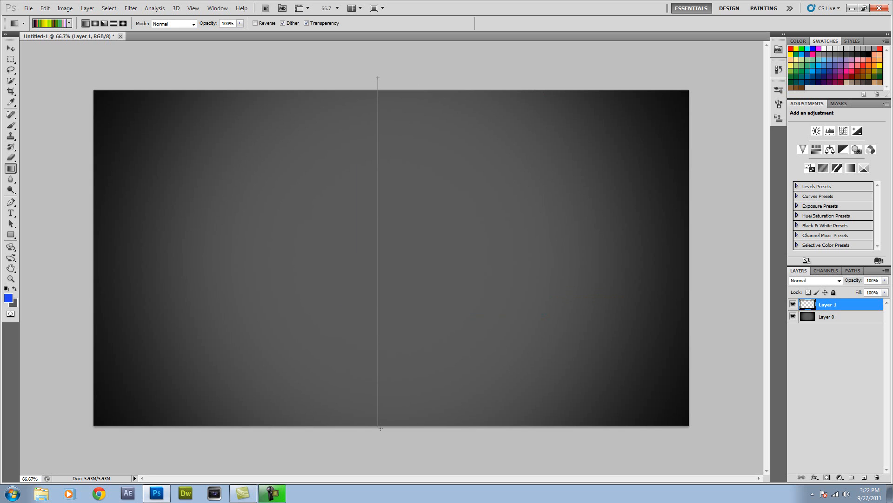
left_click_drag(381, 79, 381, 427)
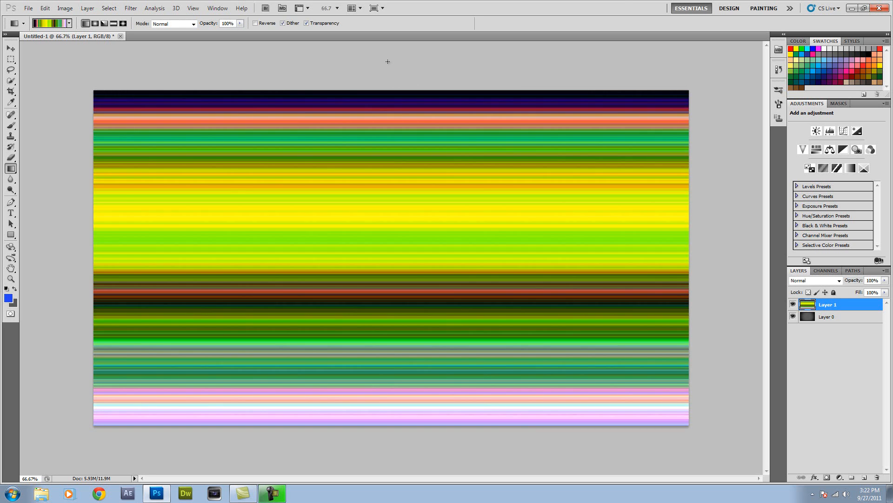
mouse_move(391, 92)
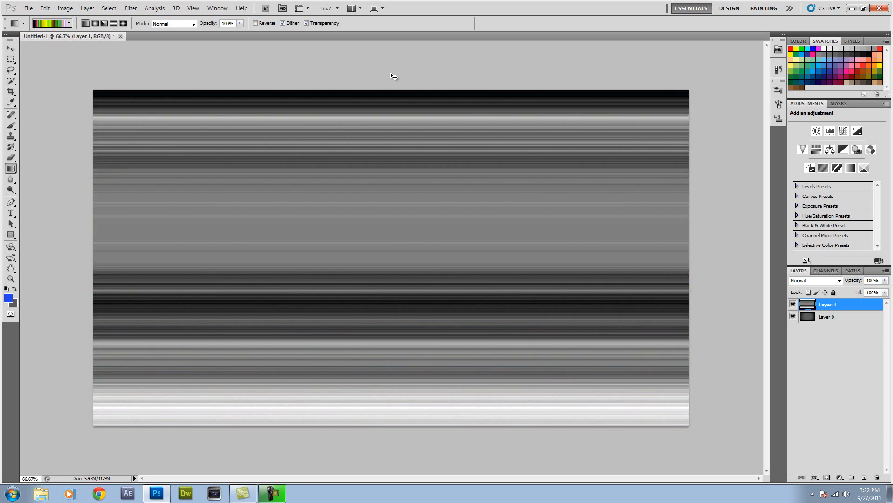
mouse_move(373, 97)
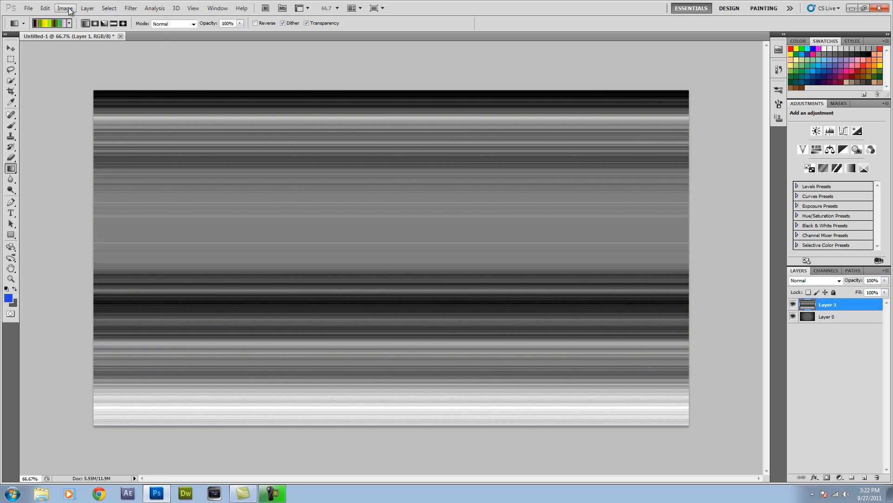
left_click(65, 8)
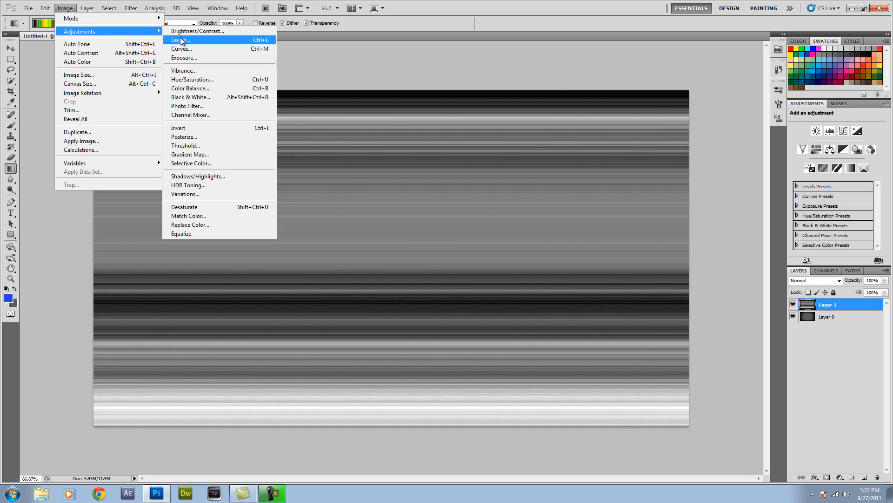
Apply Levels with output levels 26 and 221 to the grey streaks.
left_click(179, 39)
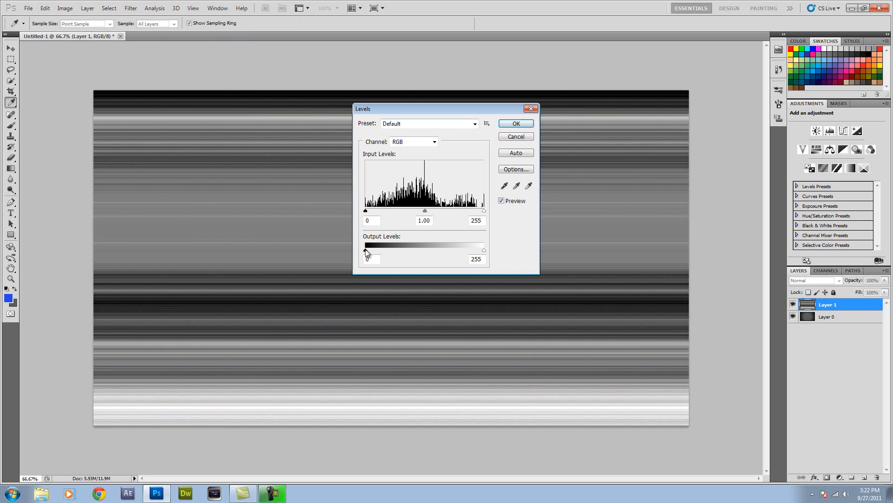
left_click_drag(365, 249, 380, 249)
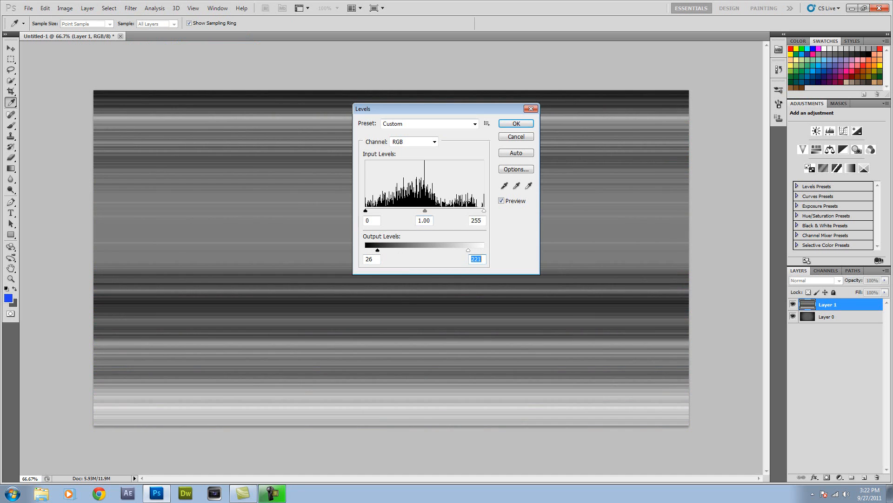
left_click(514, 123)
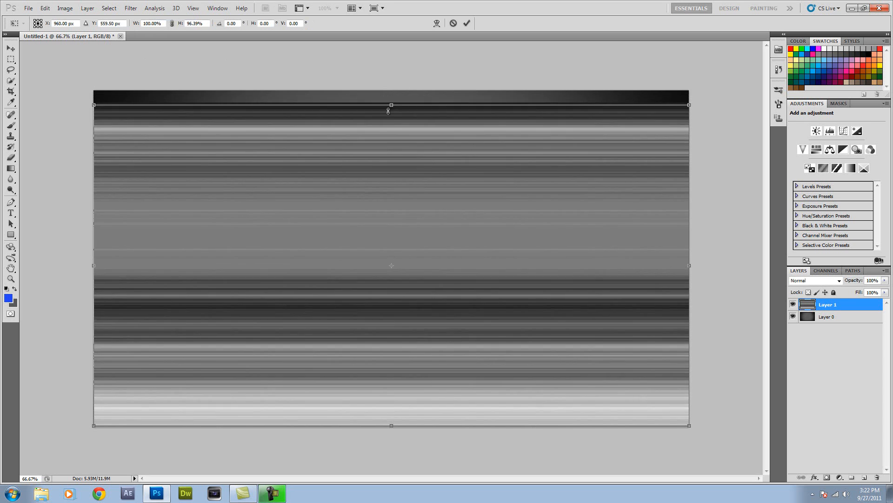
Free Transform Layer 1, pulling top and bottom handles inward to about 70% height.
left_click_drag(391, 105, 390, 137)
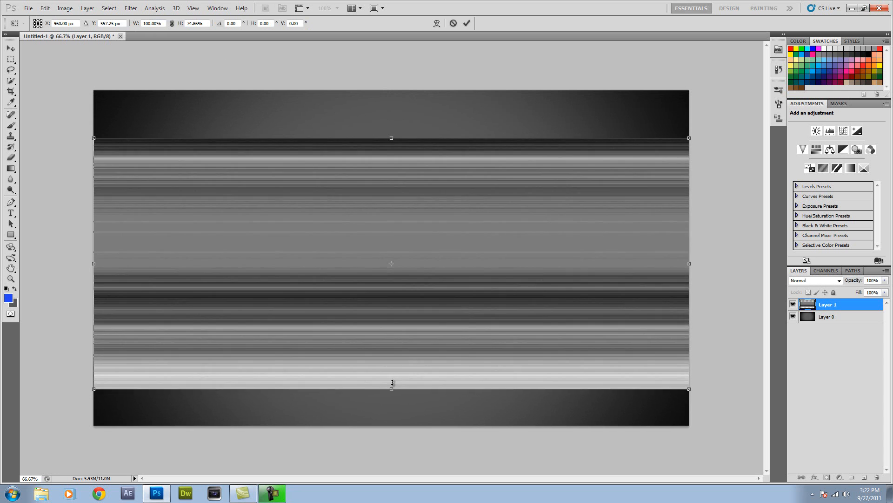
left_click_drag(391, 389, 391, 374)
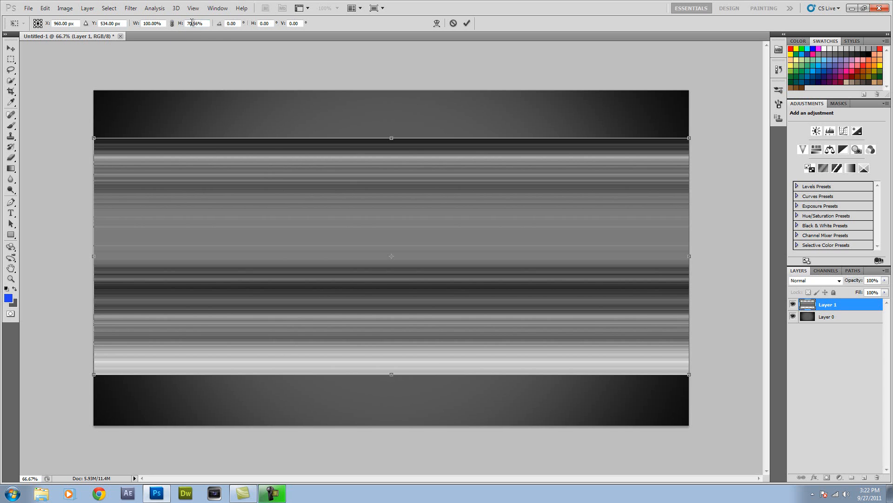
mouse_move(362, 202)
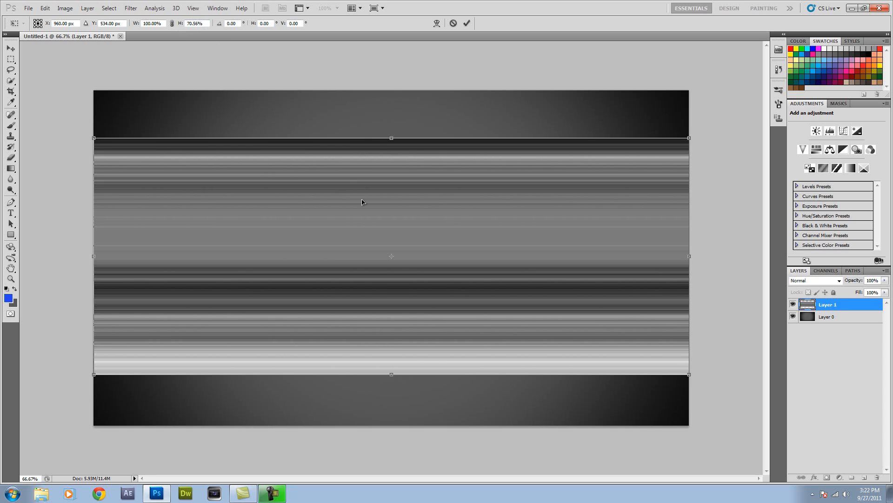
mouse_move(392, 190)
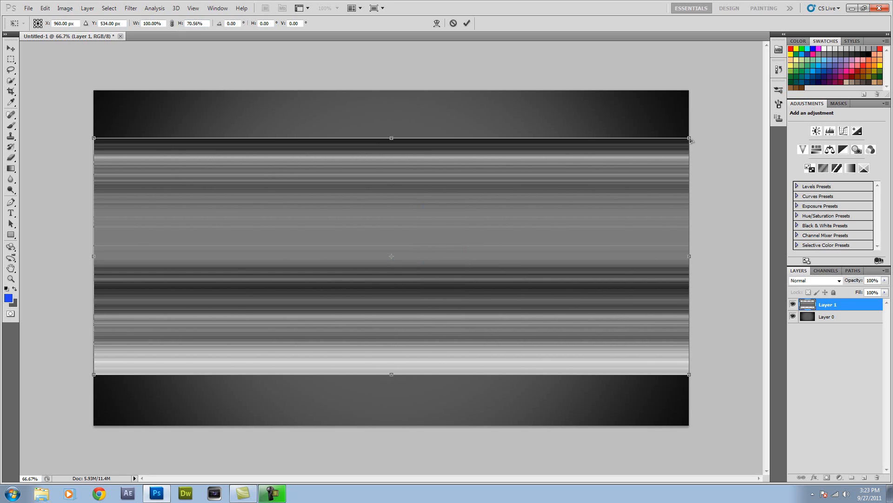
Taper and angle the streaks with a perspective transform into a widening diagonal beam, then commit.
left_click_drag(690, 139, 691, 116)
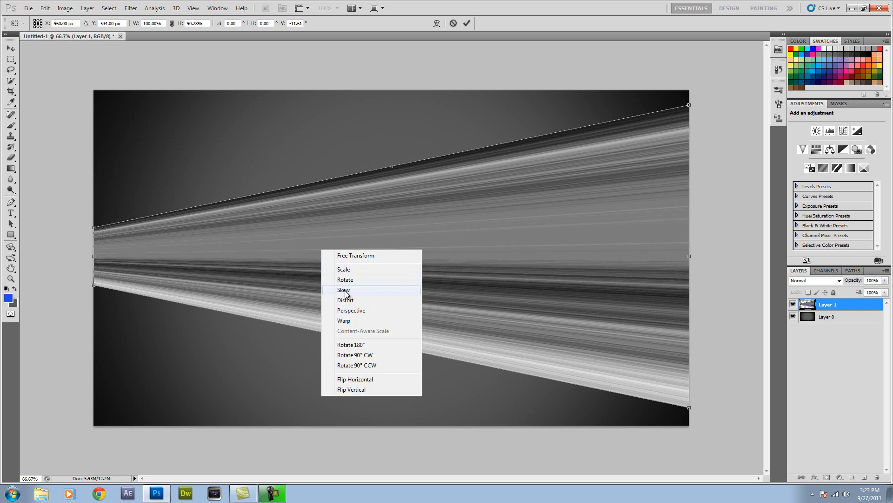
left_click(344, 290)
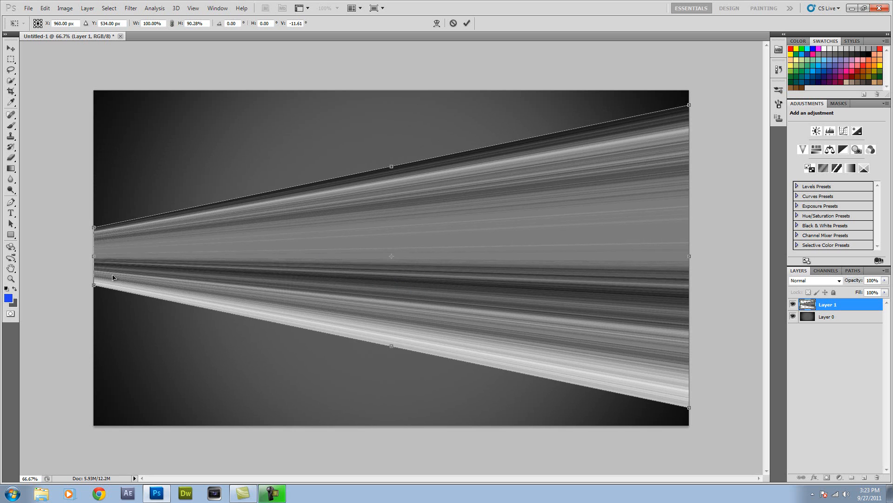
mouse_move(97, 261)
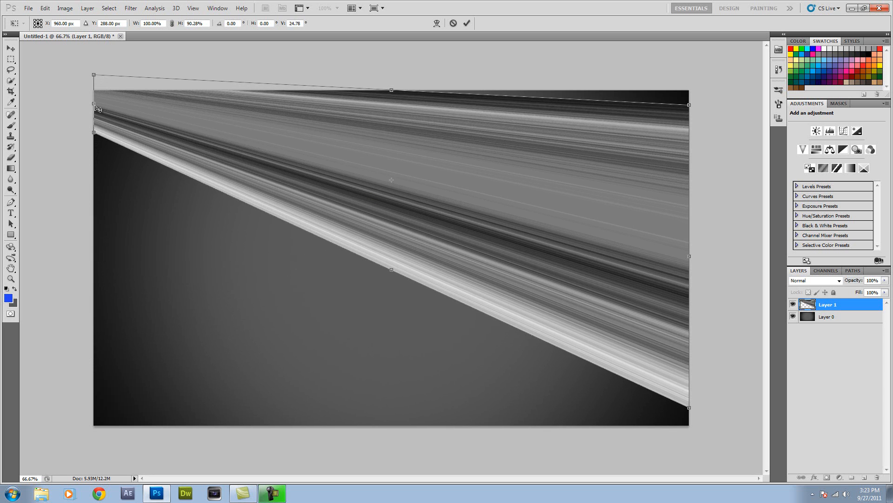
mouse_move(691, 257)
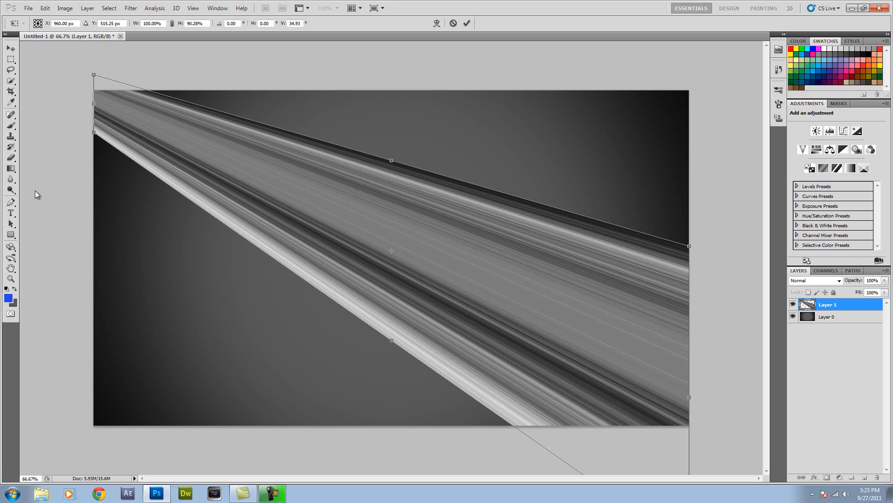
mouse_move(59, 192)
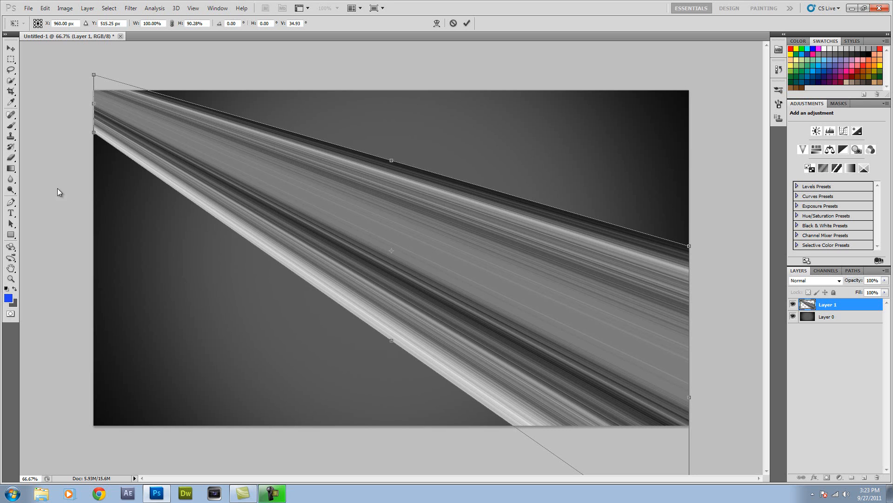
mouse_move(166, 130)
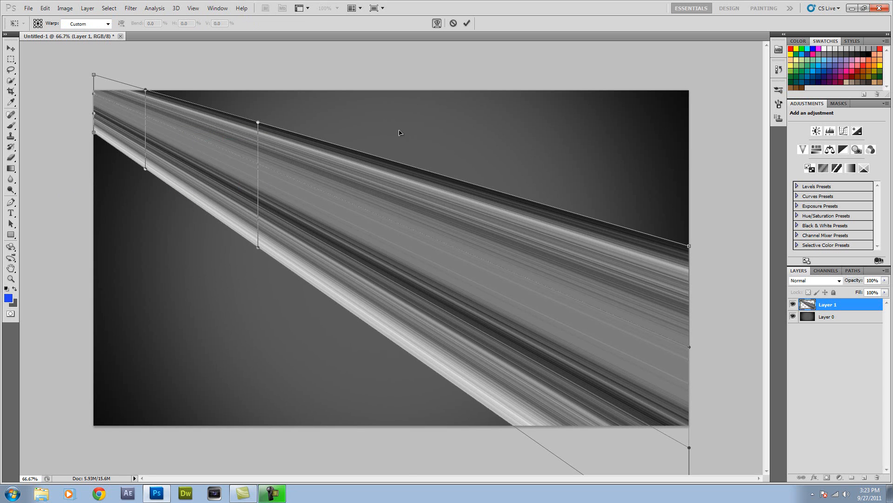
mouse_move(336, 170)
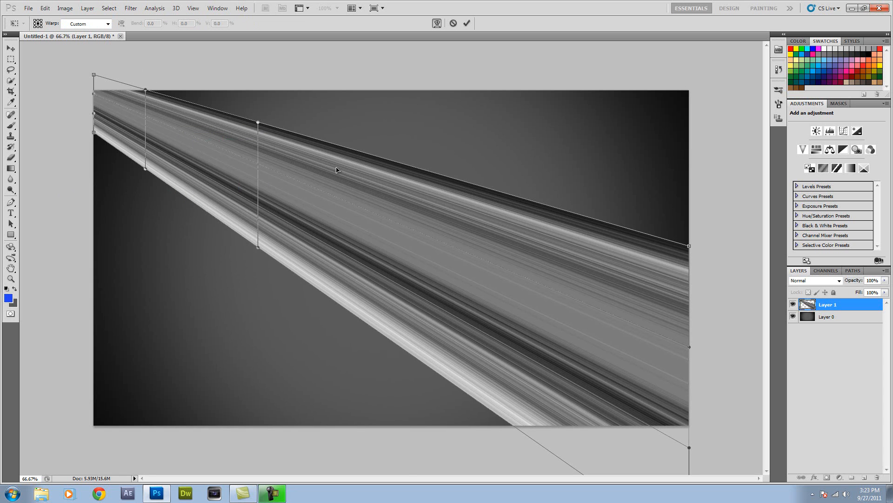
mouse_move(330, 187)
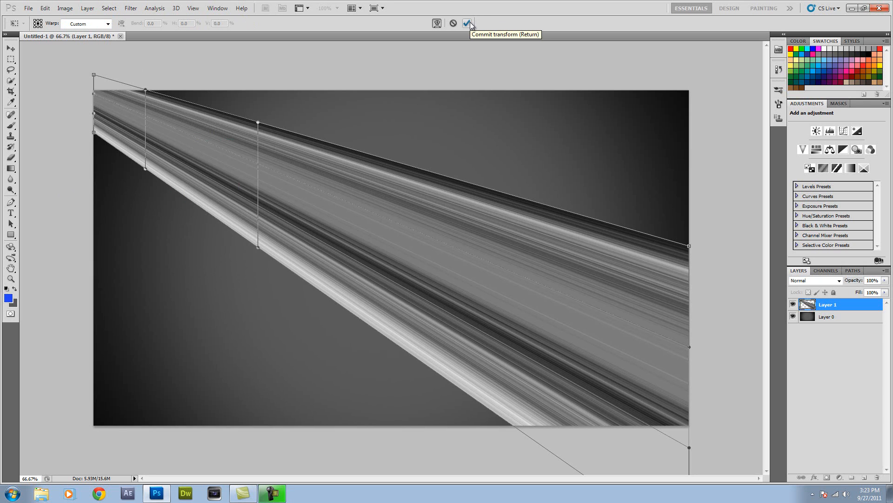
left_click(469, 24)
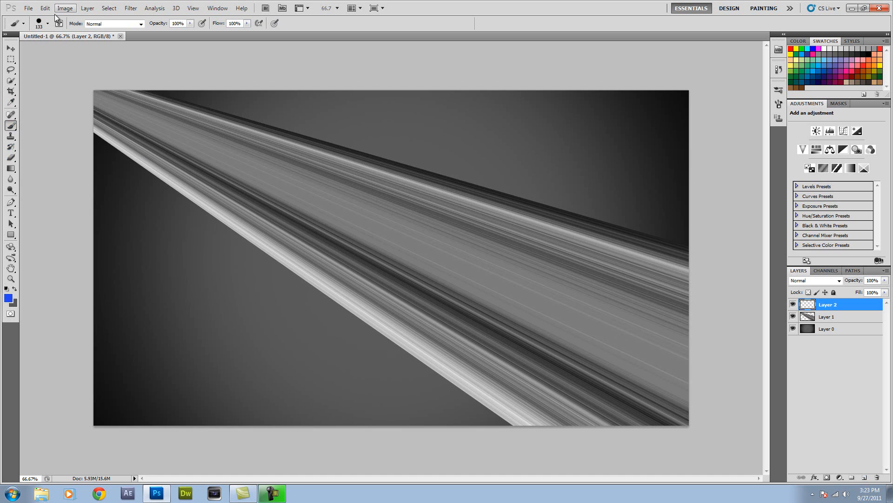
Create Layer 2 above the beam for painting blue colour.
left_click(58, 24)
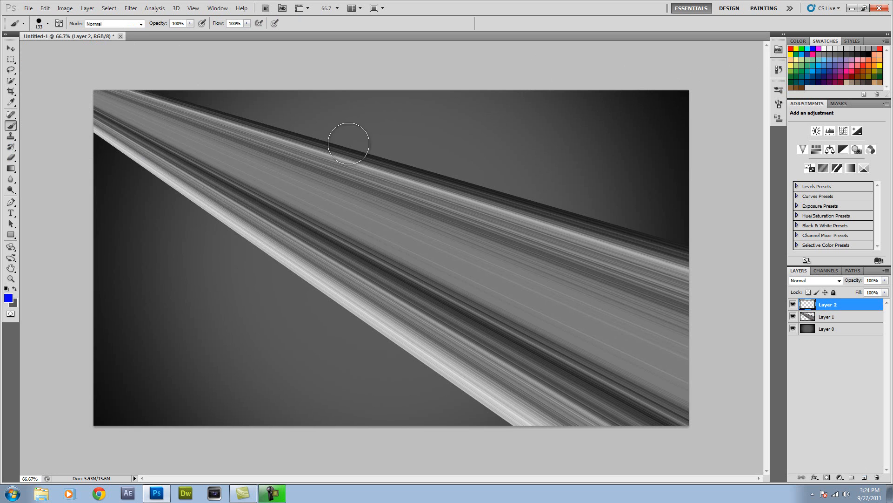
Paint deep blue and medium blue bands over the beam's top-left end.
left_click_drag(349, 143, 103, 134)
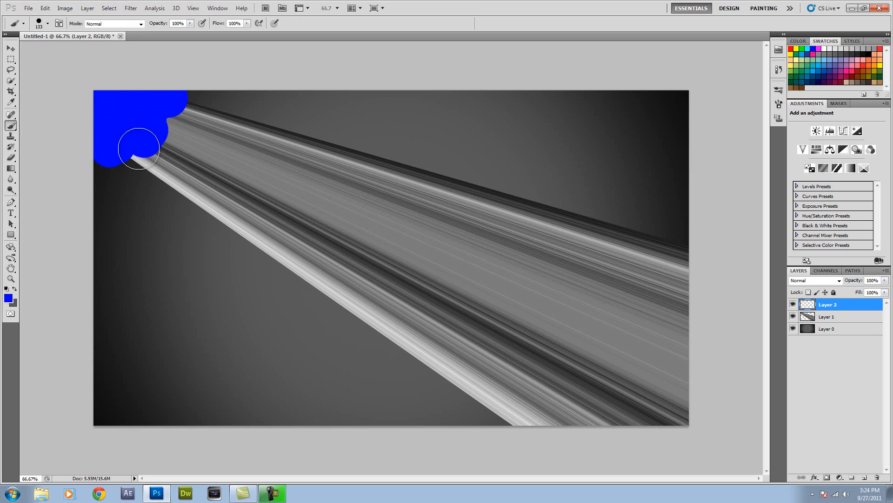
left_click_drag(138, 149, 188, 108)
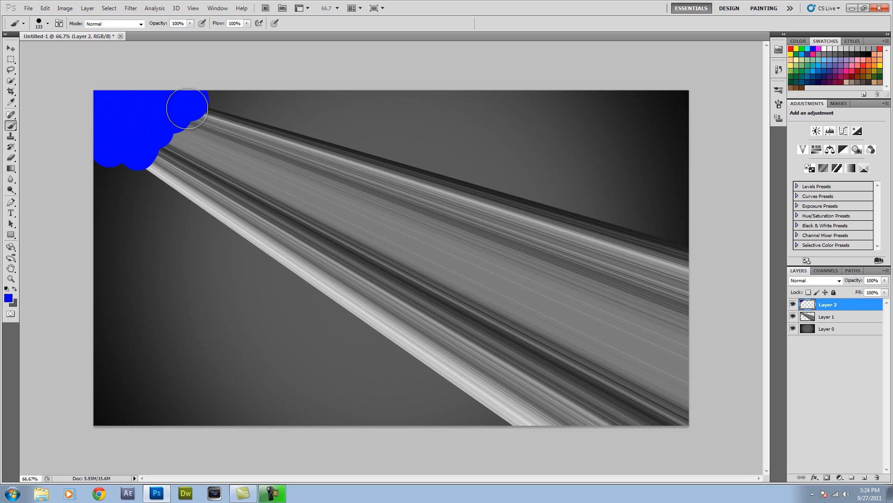
left_click_drag(187, 108, 238, 177)
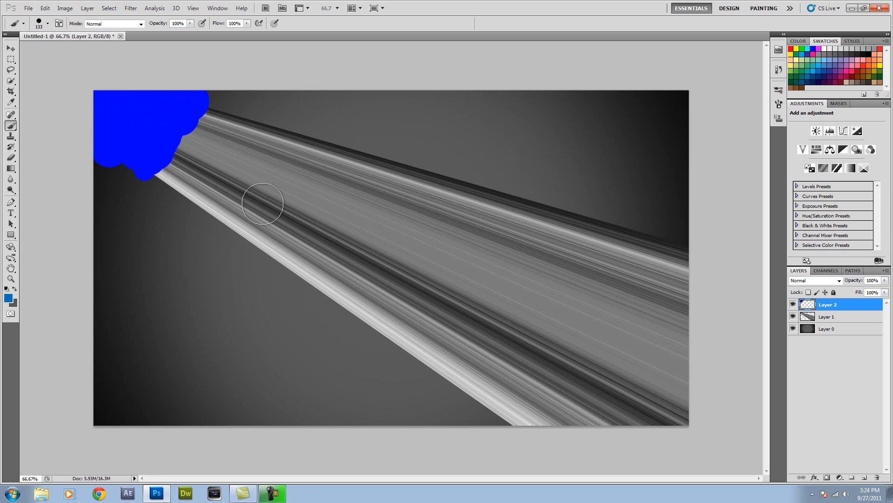
left_click_drag(262, 204, 214, 114)
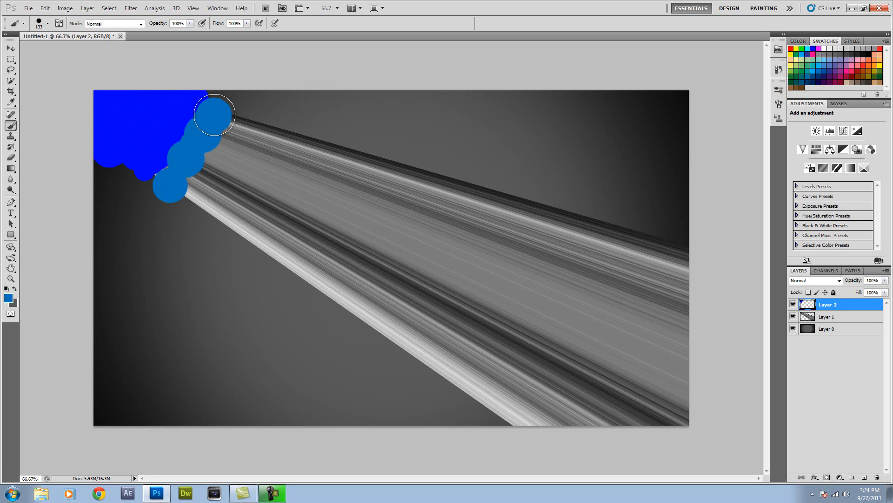
left_click_drag(214, 114, 234, 120)
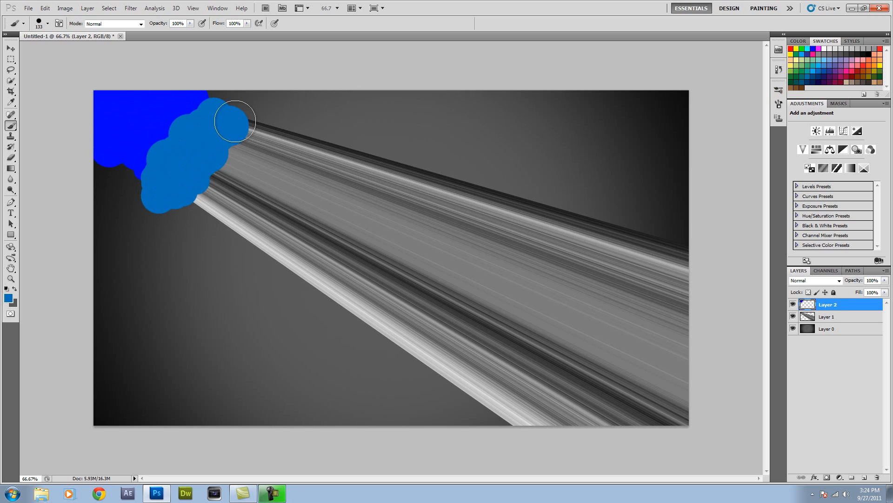
left_click_drag(234, 121, 236, 183)
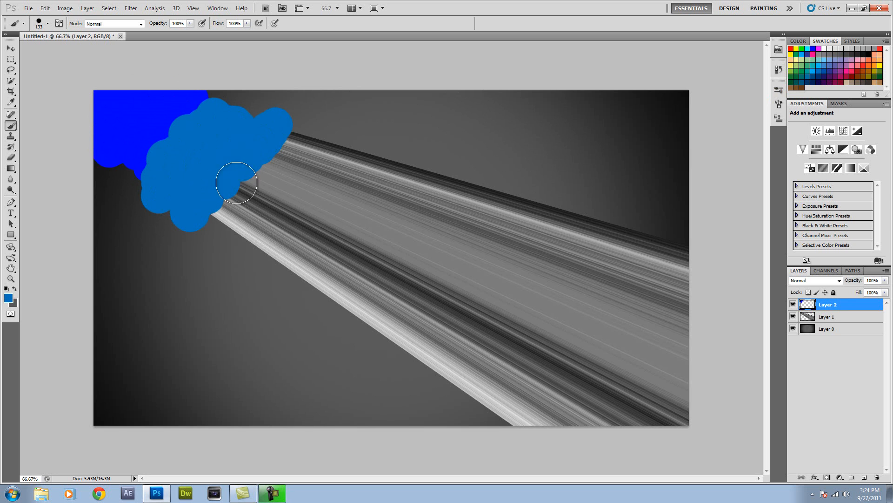
left_click_drag(237, 183, 222, 225)
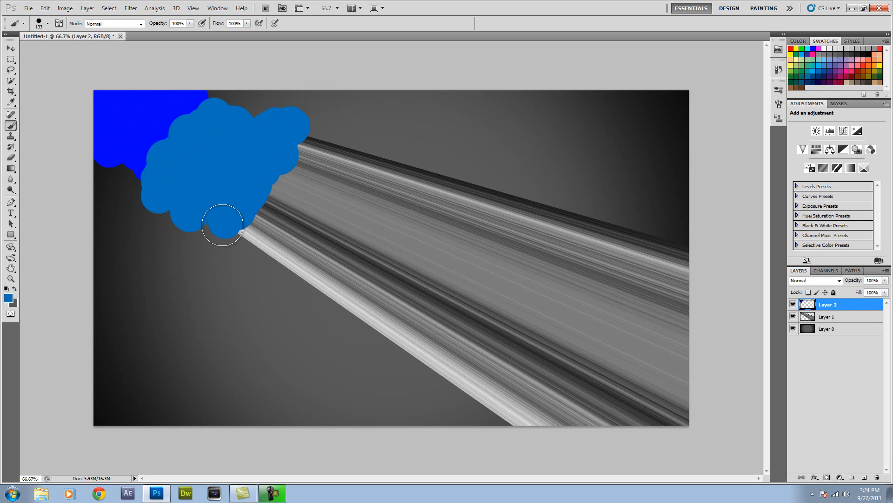
Paint light sky blue and cyan bands across the middle of the beam.
left_click(223, 228)
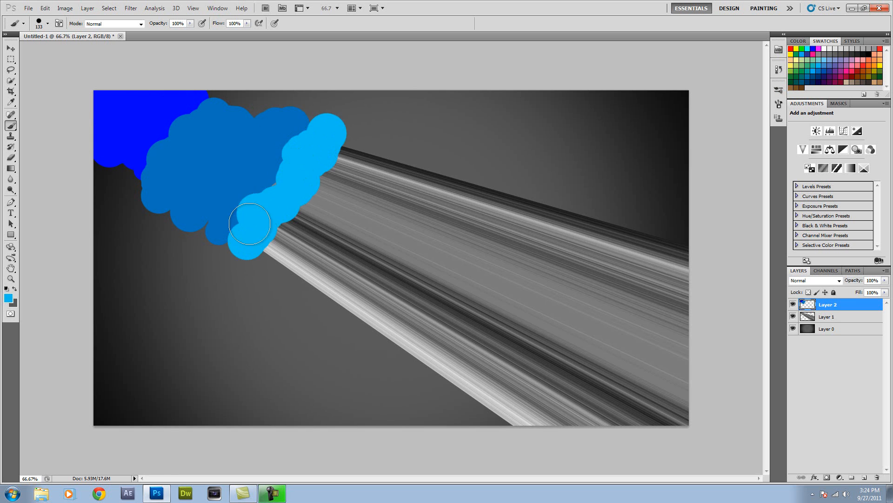
left_click_drag(249, 222, 347, 145)
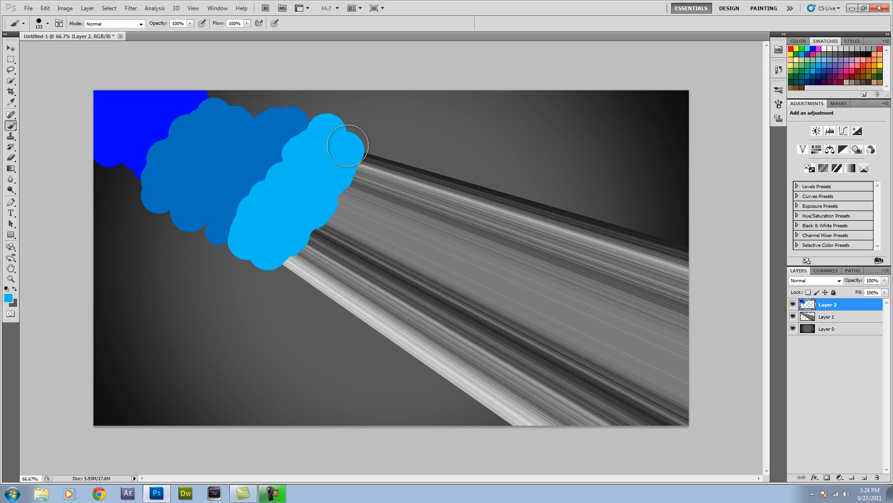
left_click_drag(346, 146, 323, 236)
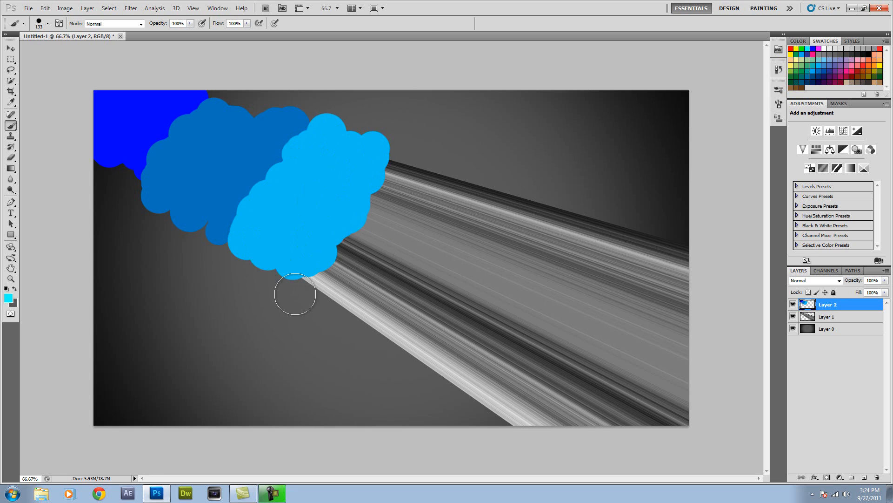
left_click_drag(295, 293, 389, 180)
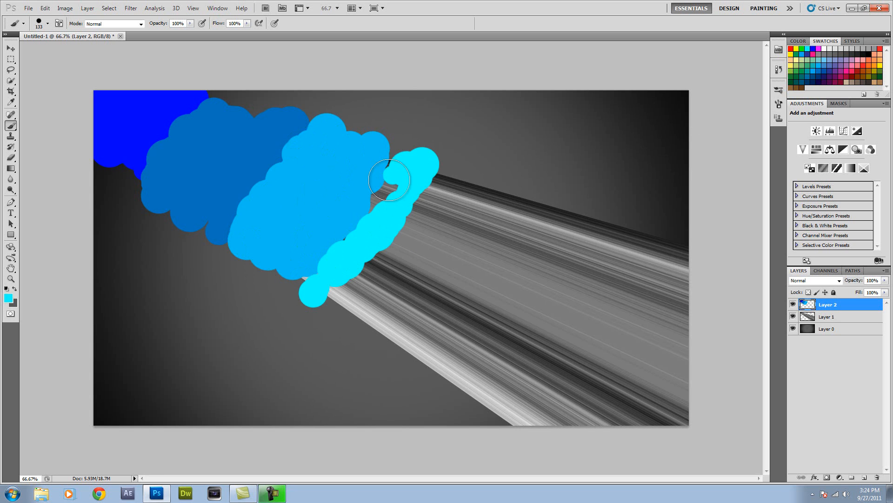
left_click_drag(390, 180, 303, 292)
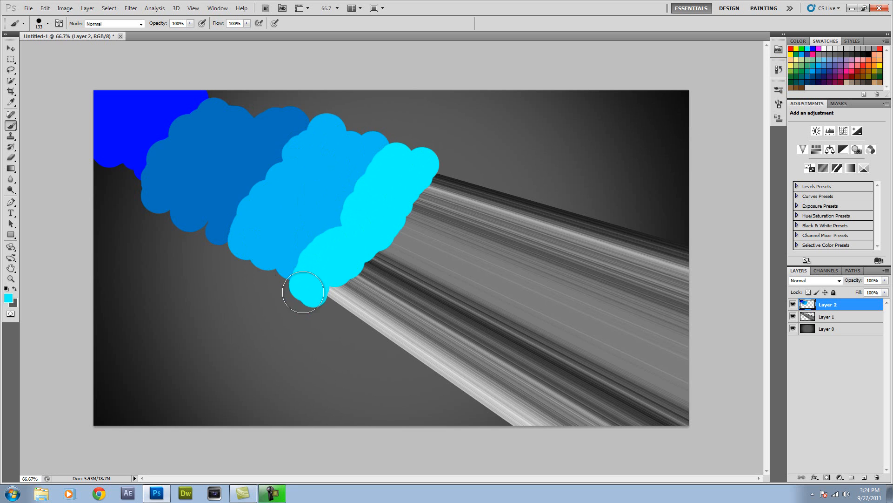
left_click_drag(304, 292, 423, 206)
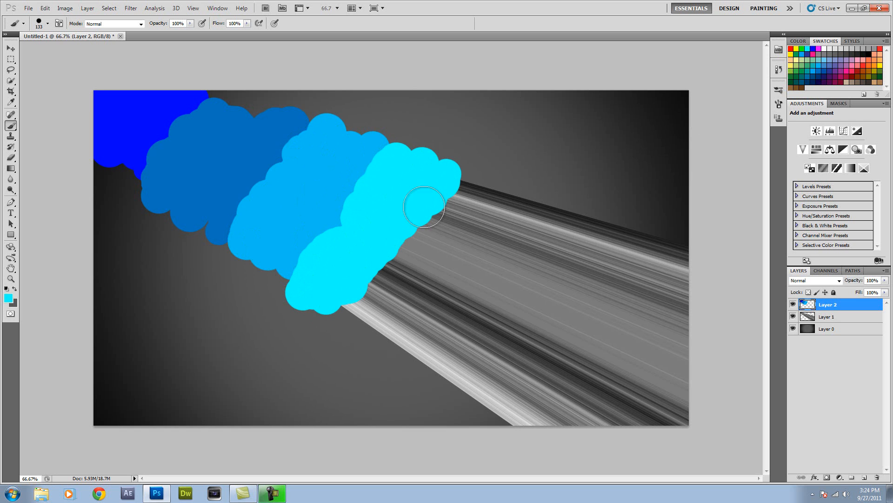
left_click_drag(424, 206, 464, 185)
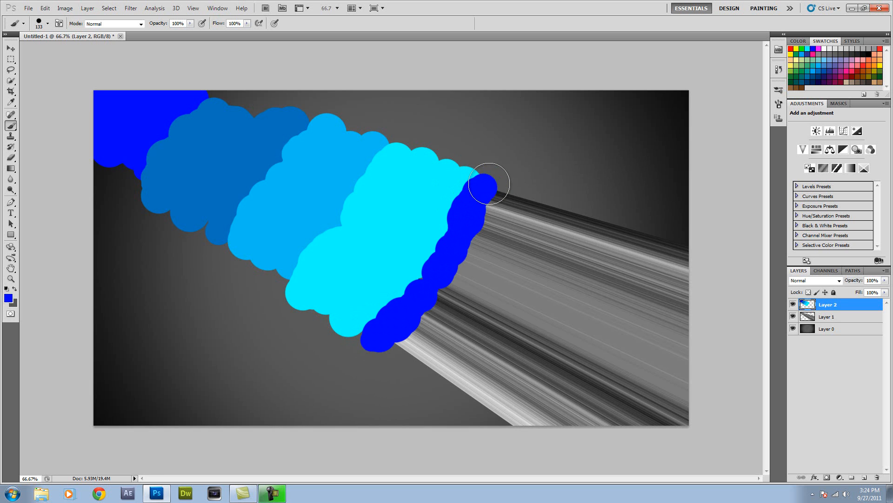
Paint bright blue, dark blue and light blue bands to the right edge.
left_click_drag(487, 184, 521, 203)
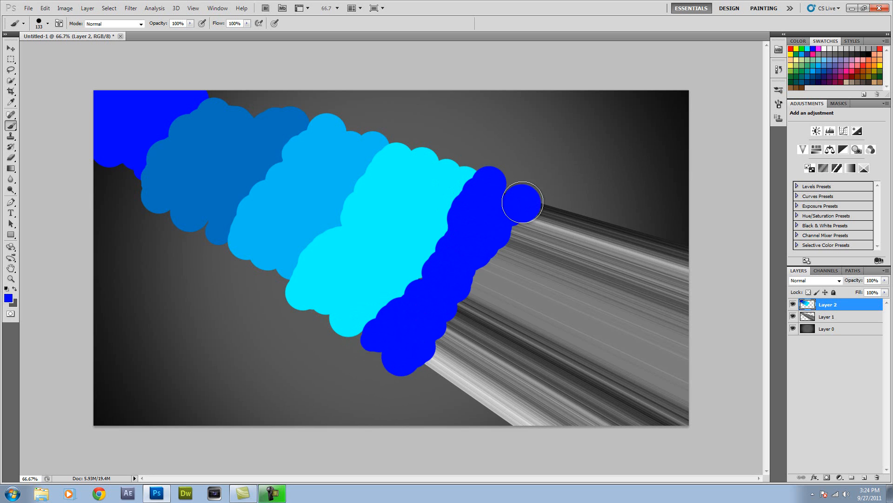
left_click_drag(522, 202, 553, 203)
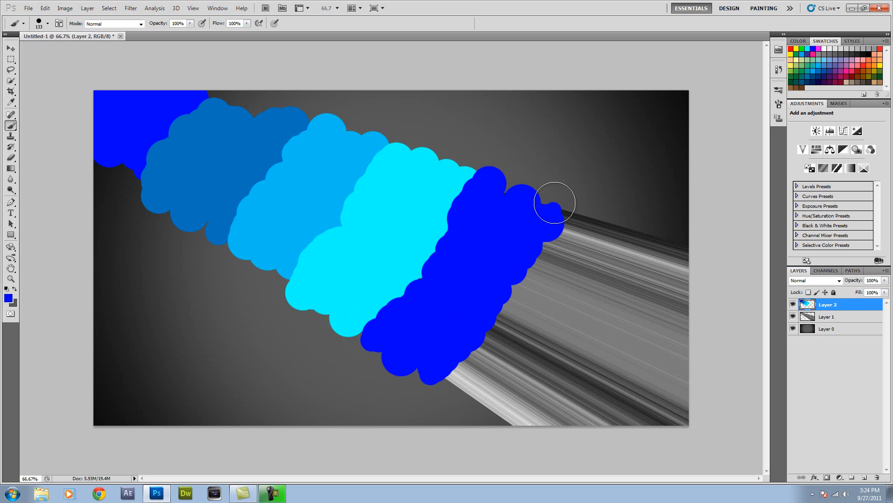
left_click_drag(553, 203, 577, 205)
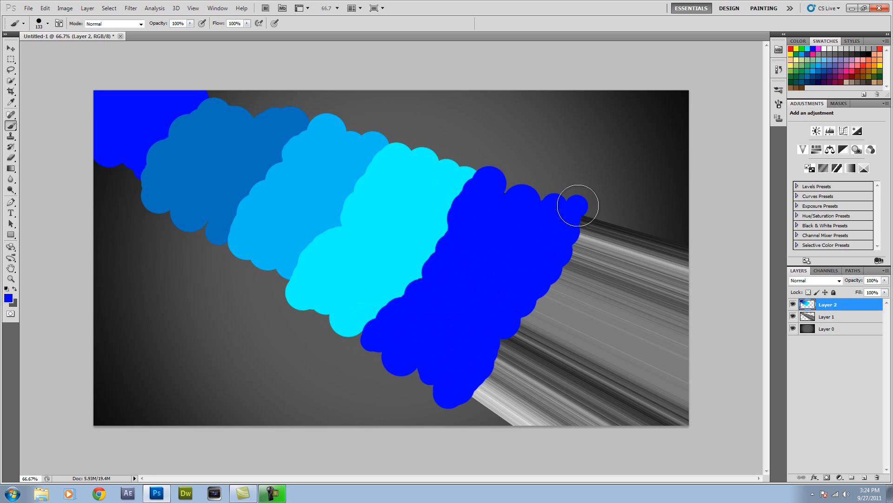
left_click_drag(577, 206, 517, 325)
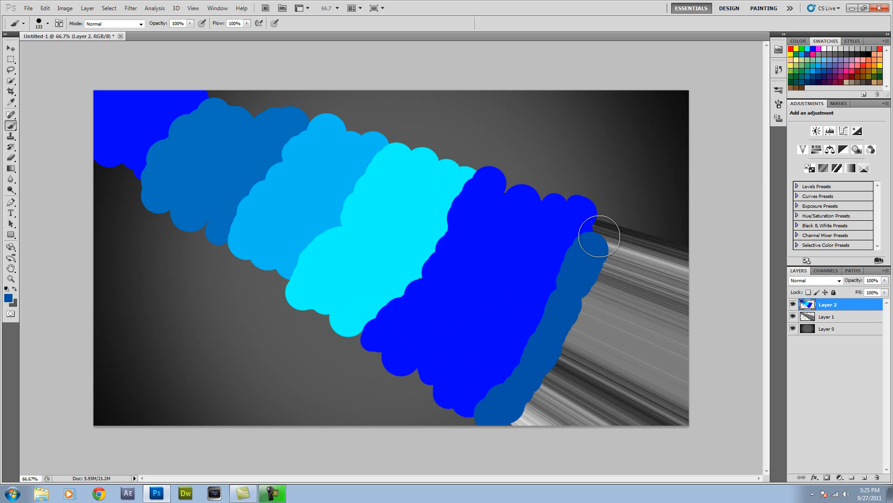
left_click_drag(598, 236, 635, 244)
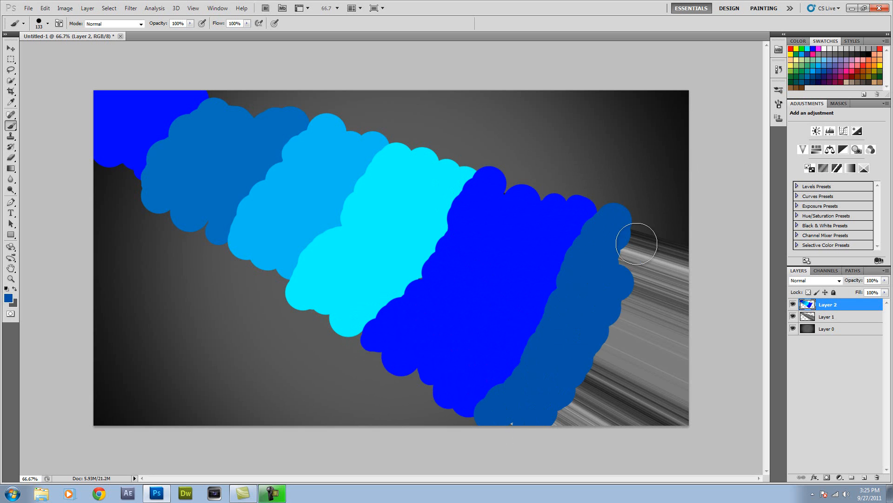
left_click_drag(636, 244, 563, 408)
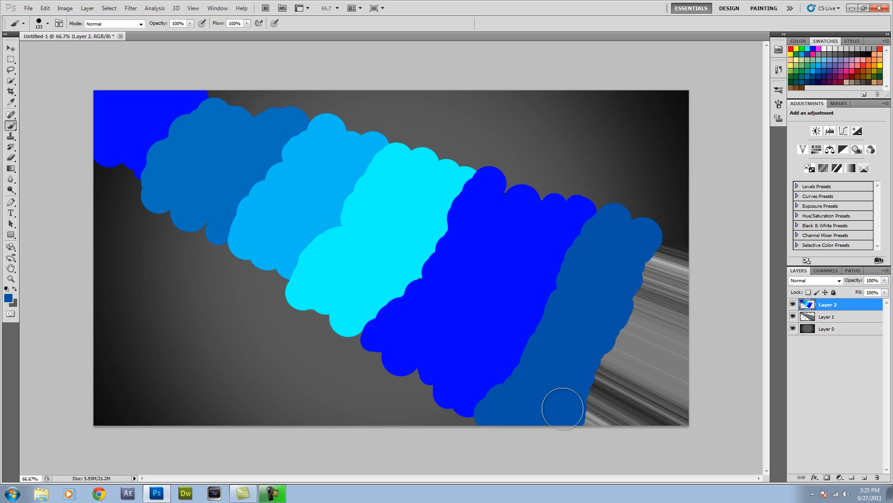
left_click_drag(563, 407, 655, 245)
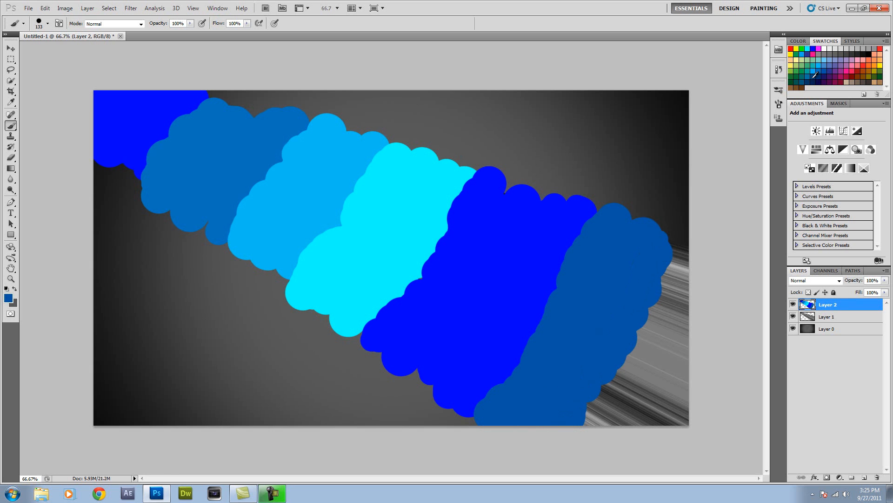
left_click(600, 411)
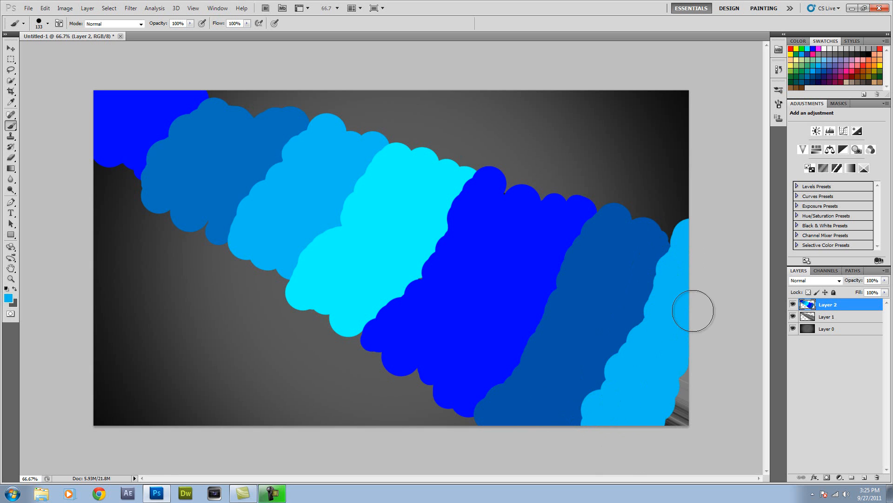
left_click_drag(692, 310, 698, 386)
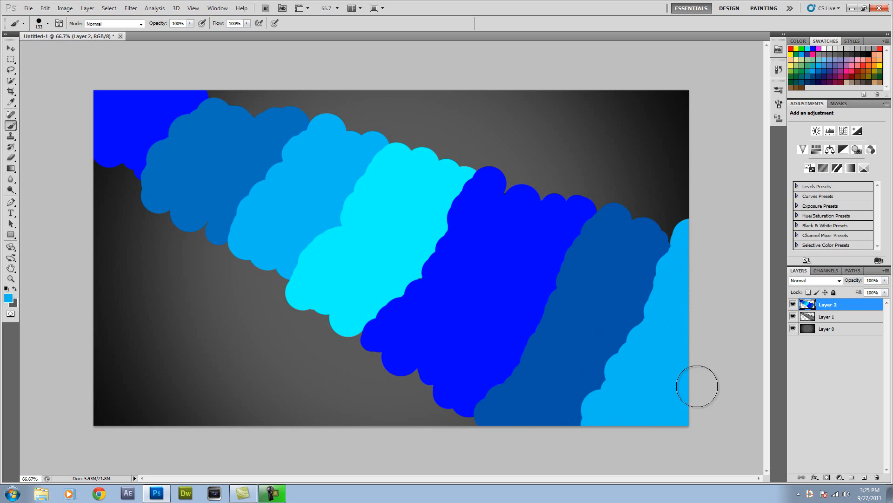
mouse_move(273, 266)
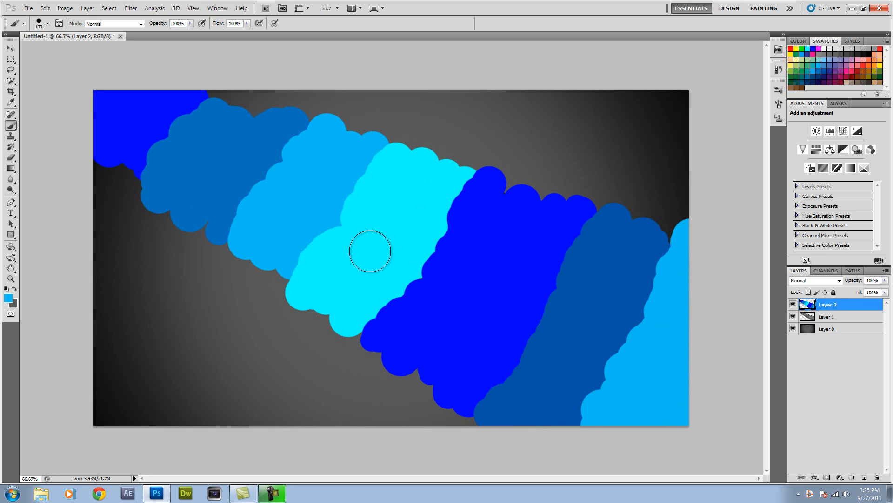
mouse_move(334, 180)
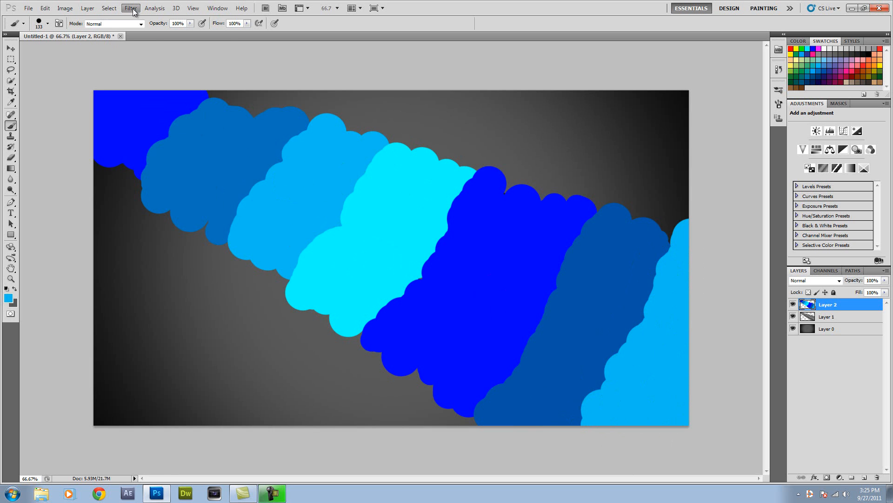
Apply a Gaussian Blur of about 75 px to the painted blue bands.
left_click(129, 8)
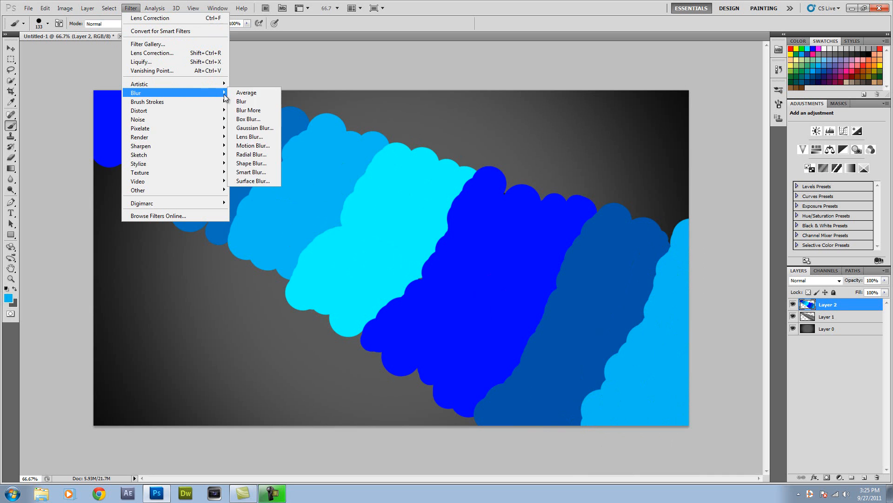
left_click(255, 127)
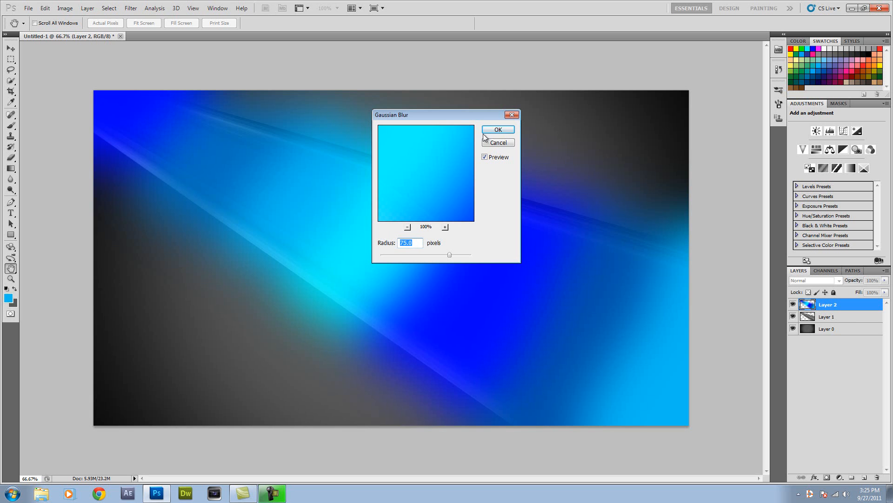
left_click(497, 129)
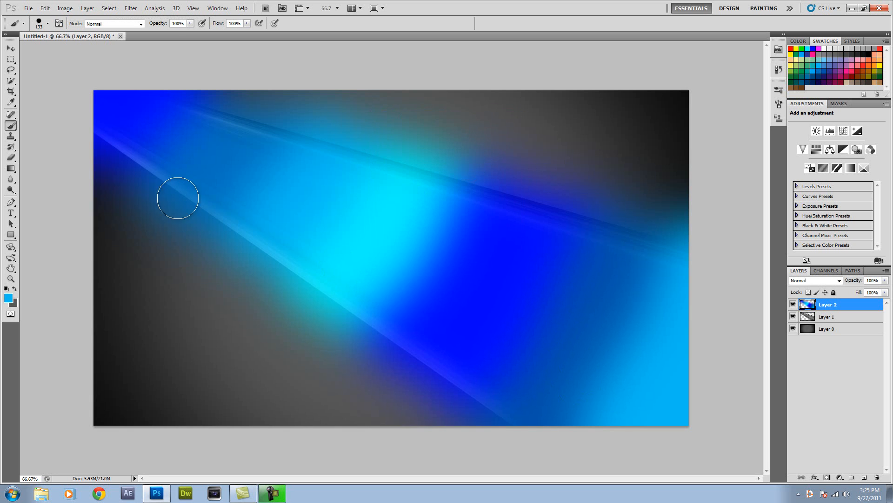
mouse_move(825, 329)
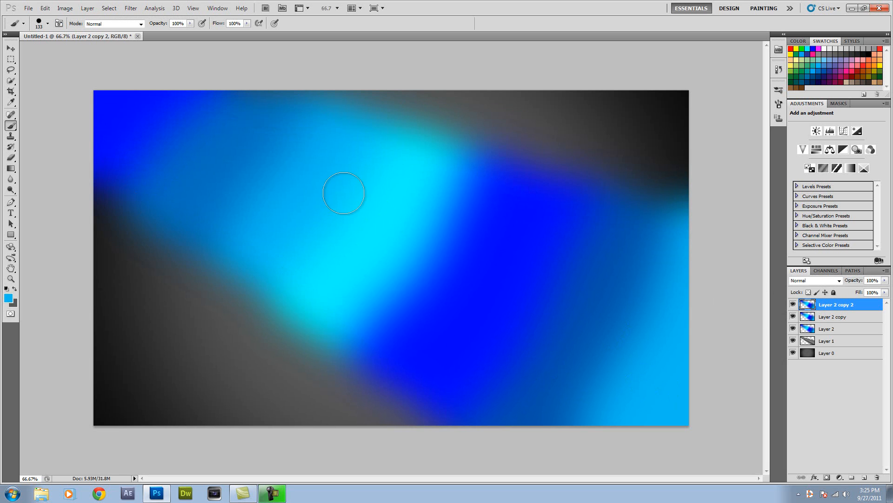
mouse_move(679, 272)
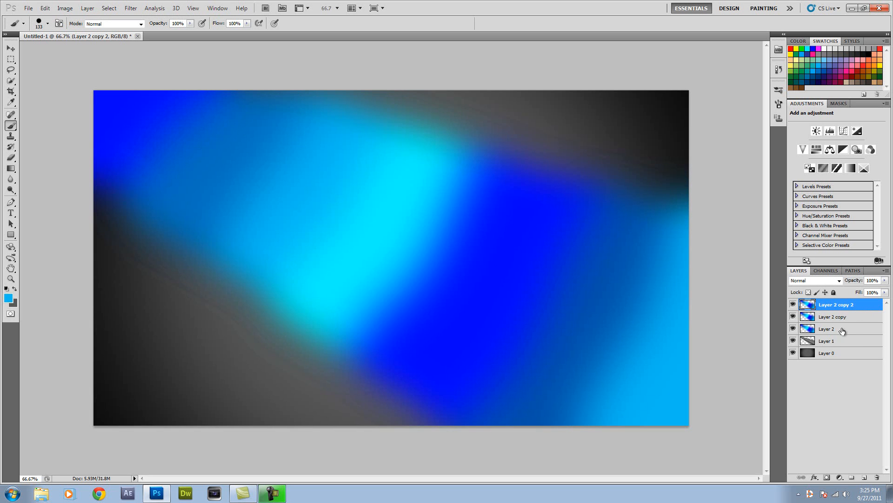
mouse_move(842, 329)
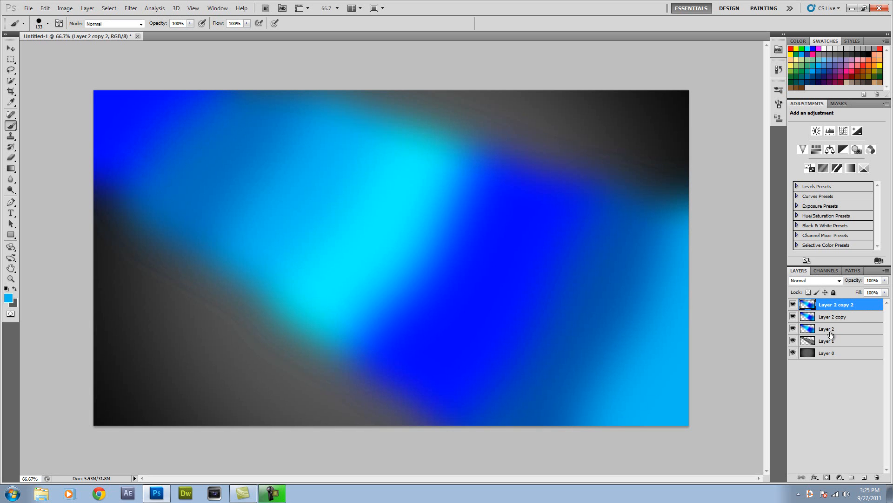
Select the blurred blue copies together and merge them into one layer.
left_click(827, 328)
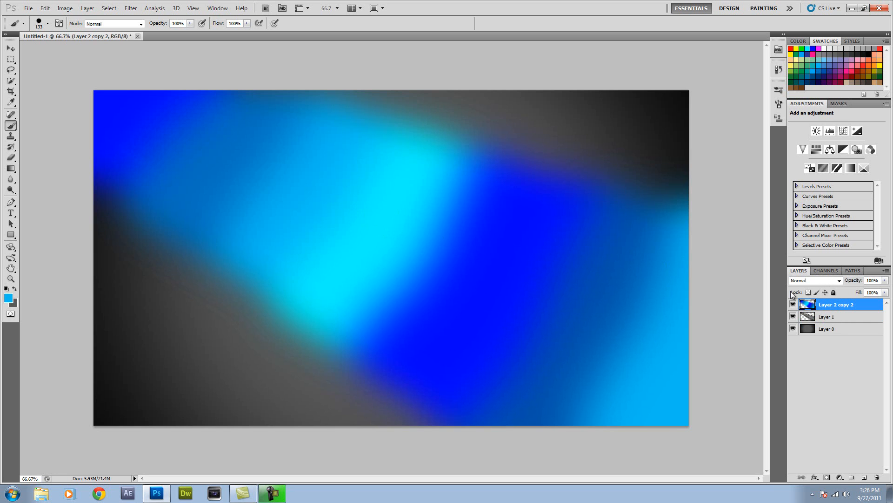
mouse_move(814, 375)
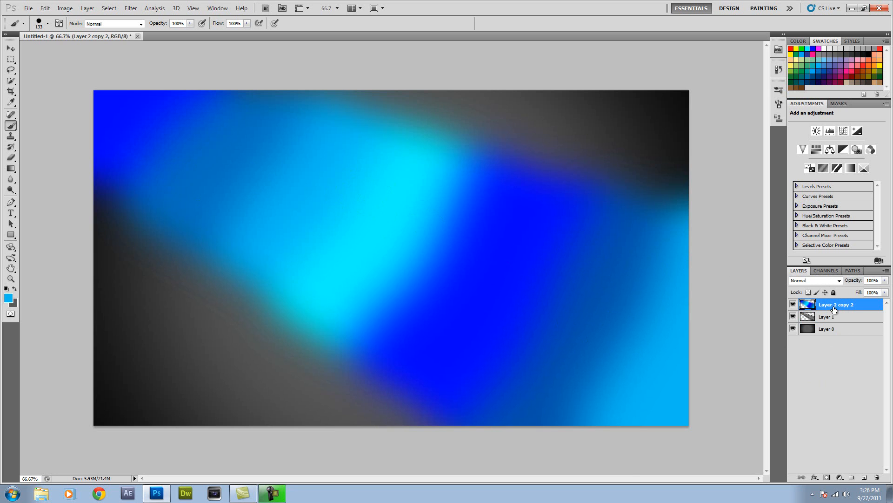
mouse_move(845, 311)
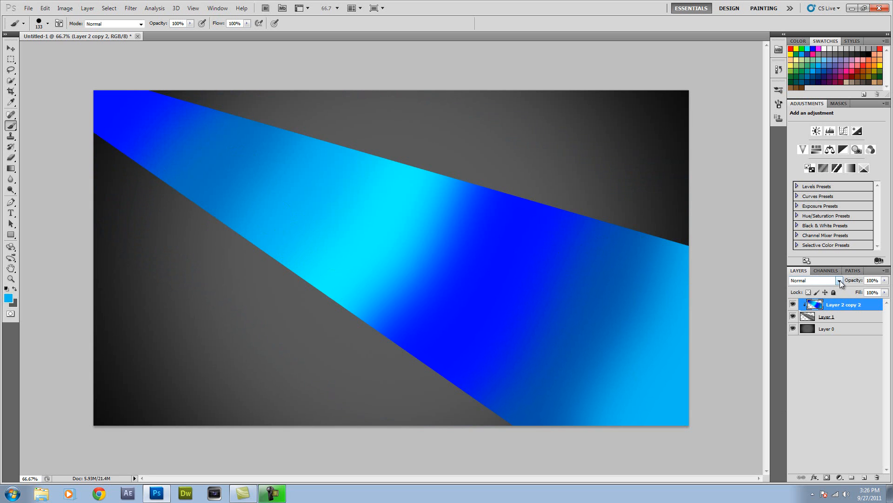
Set the clipped blue glow layer's blend mode to Overlay.
left_click(814, 280)
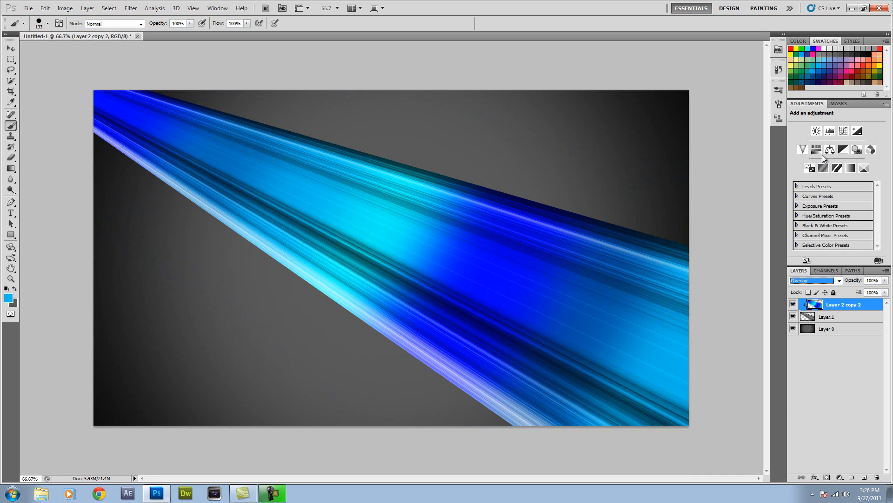
mouse_move(605, 328)
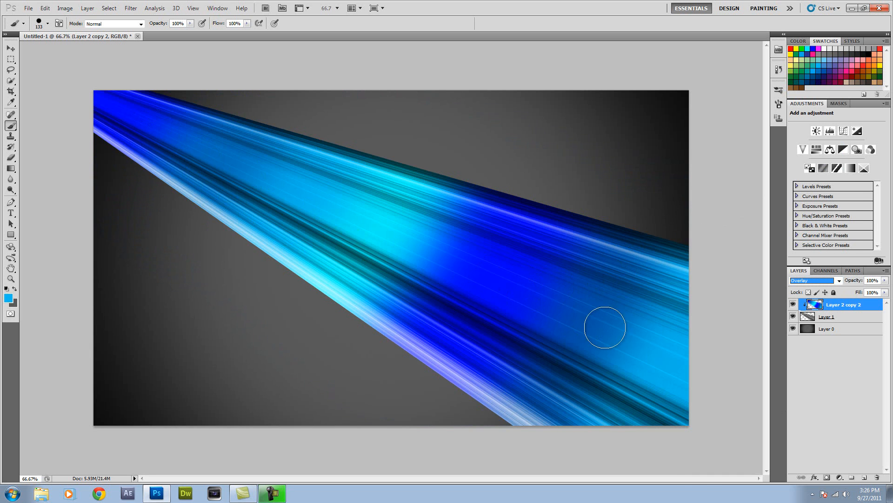
mouse_move(528, 305)
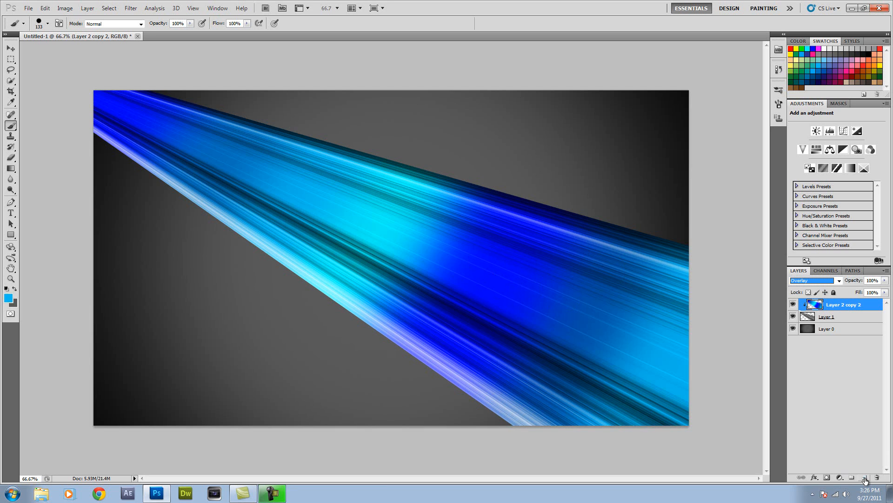
Add a new layer and set a 60 px round brush with Shape Dynamics size jitter.
left_click(866, 478)
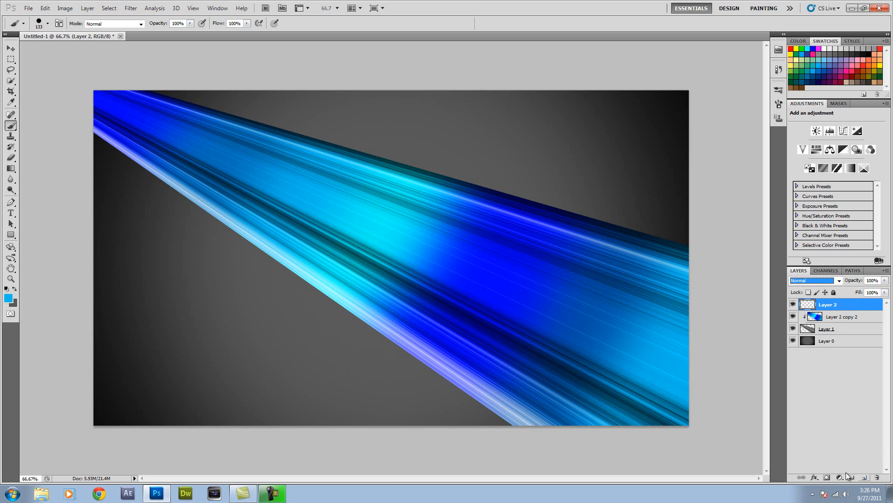
mouse_move(259, 221)
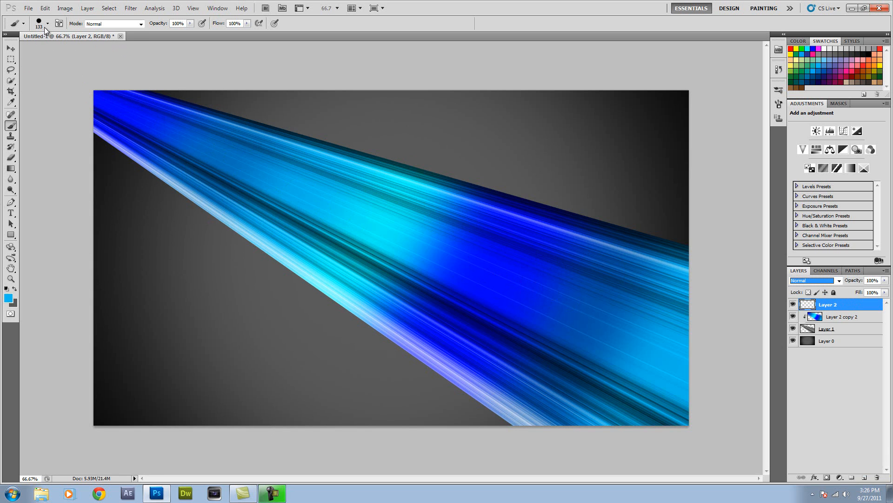
left_click(48, 23)
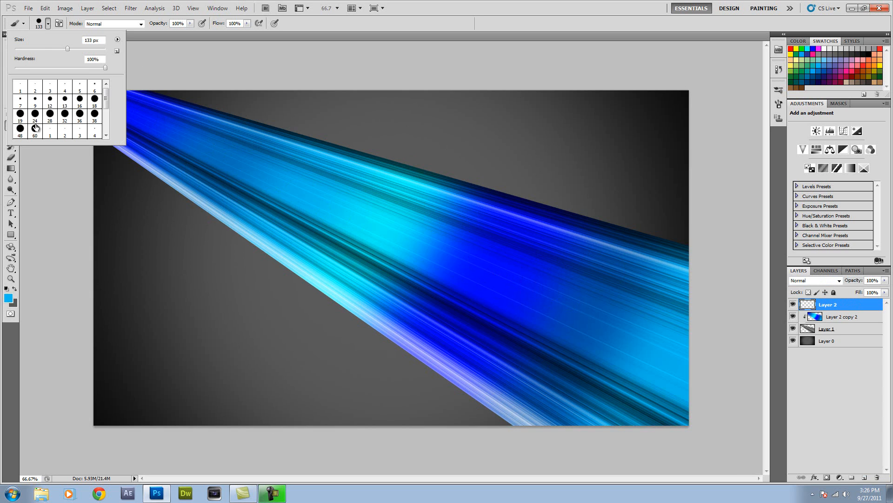
left_click(35, 129)
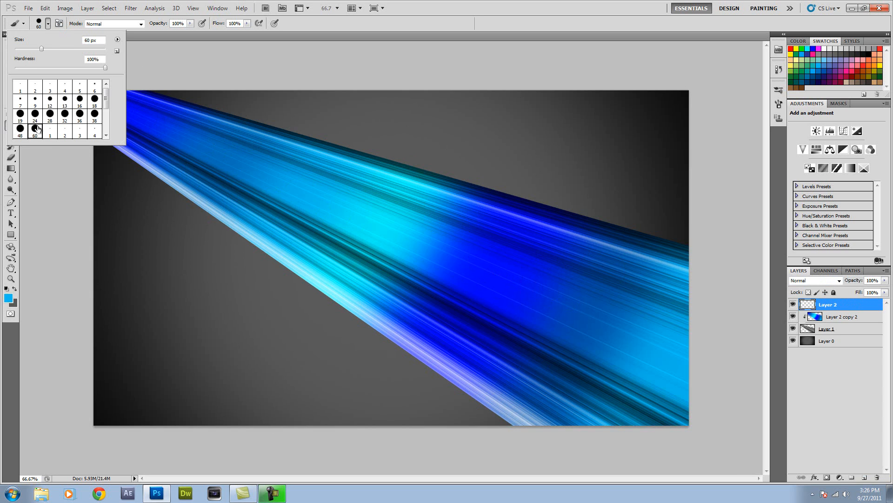
left_click(59, 23)
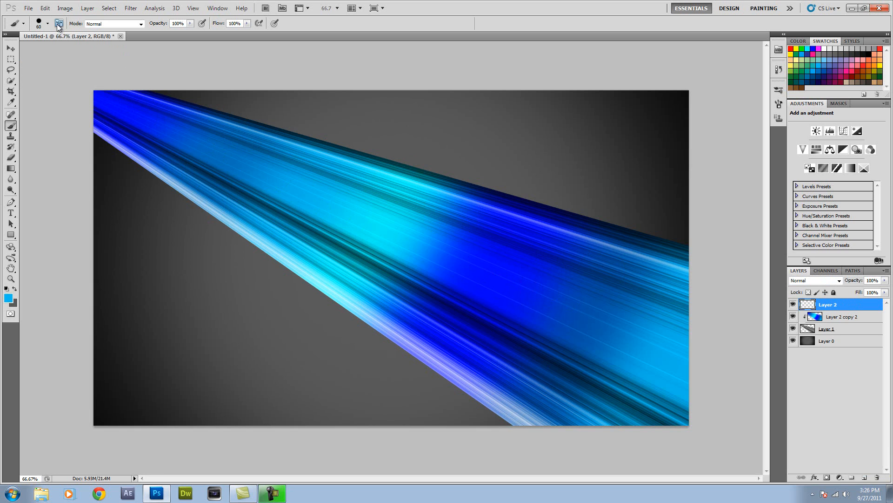
left_click(58, 23)
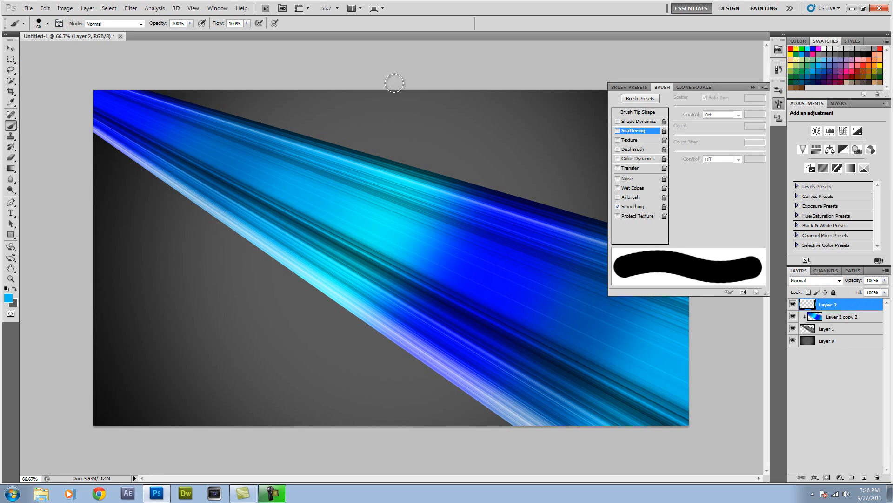
mouse_move(622, 142)
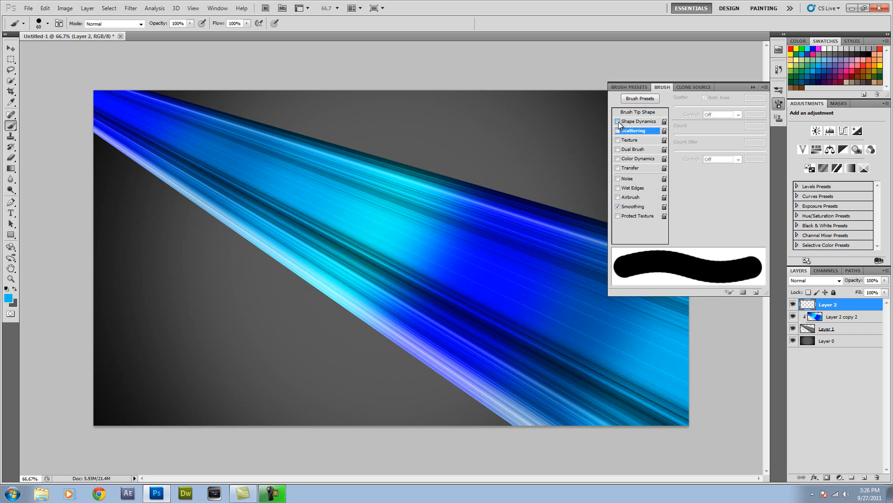
left_click(618, 130)
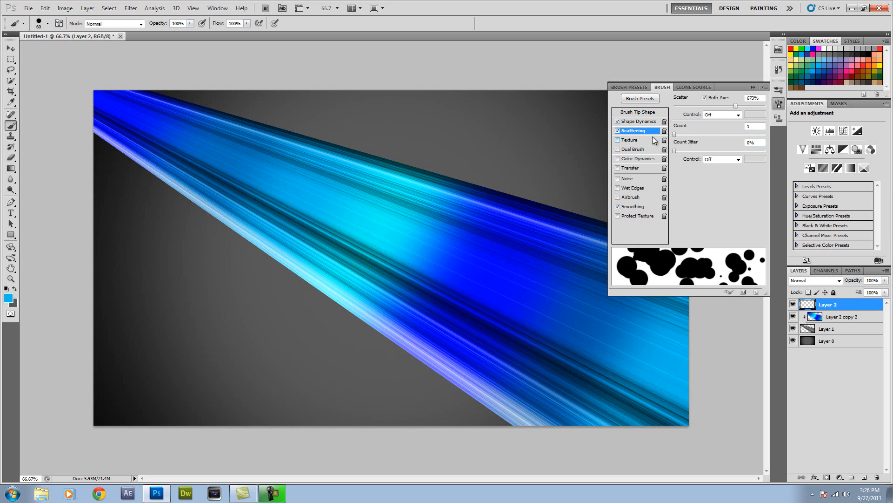
left_click(637, 121)
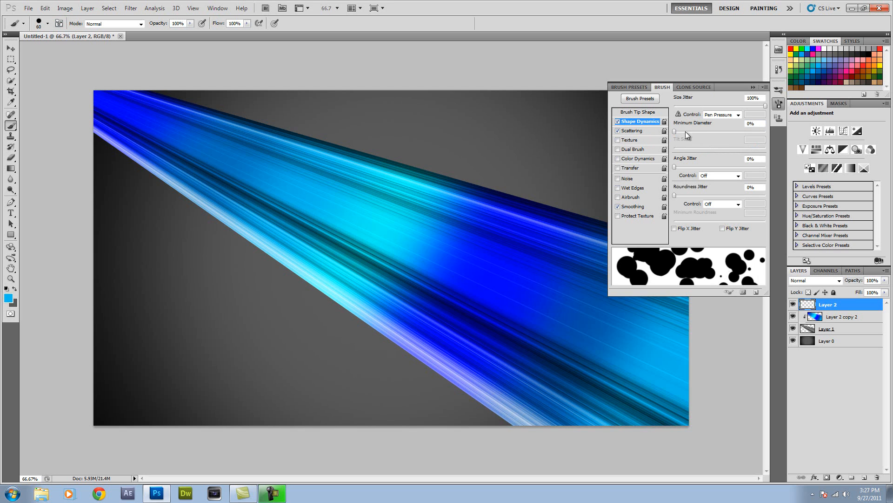
mouse_move(695, 120)
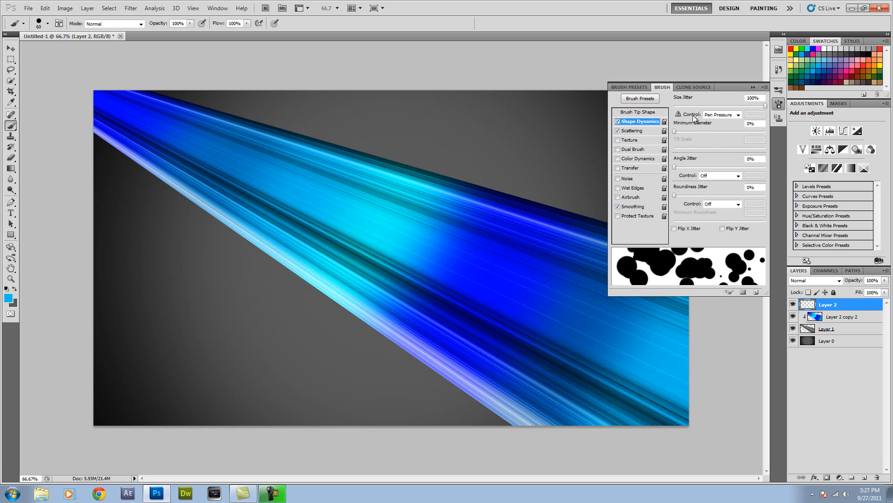
mouse_move(768, 108)
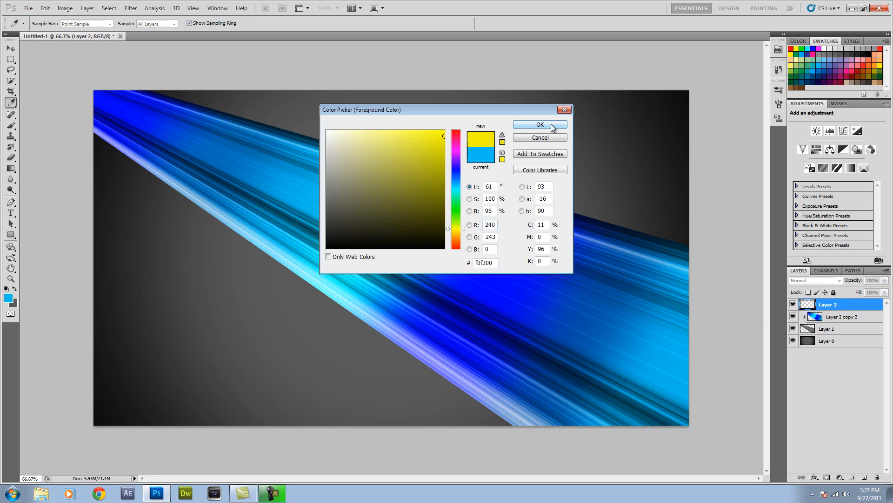
Paint scattered yellow #f0f300 dots across the beam.
left_click(540, 125)
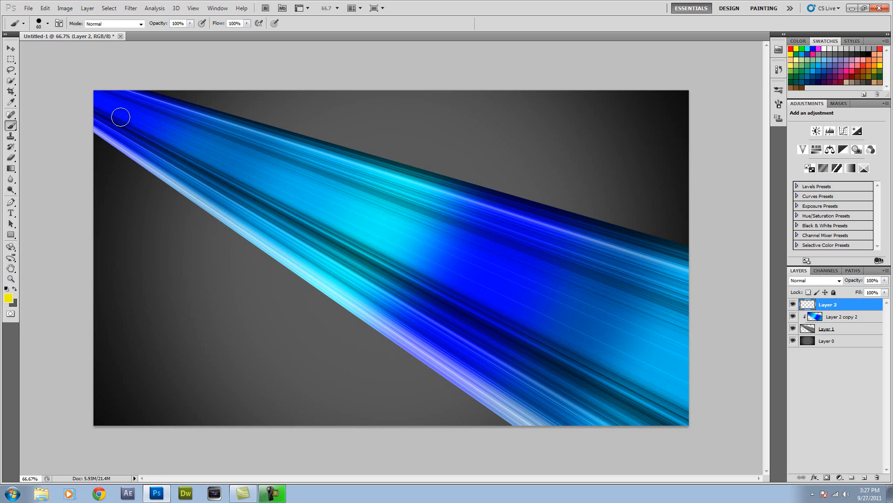
left_click_drag(120, 117, 314, 191)
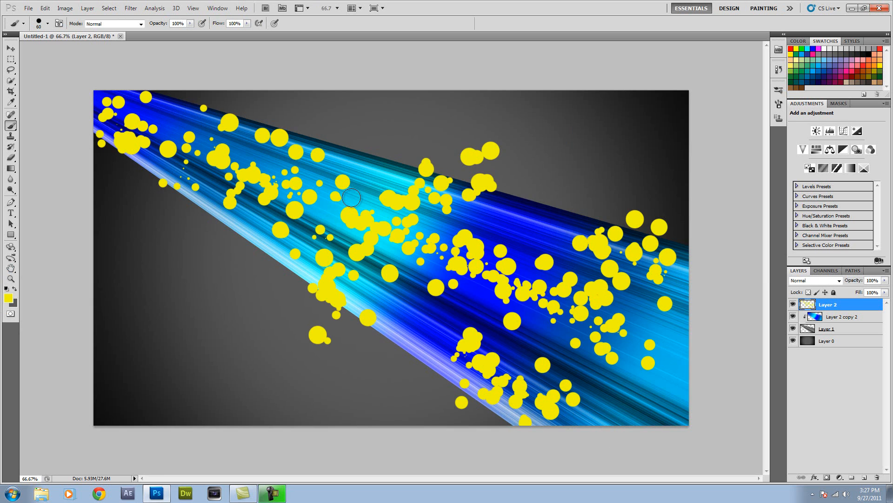
mouse_move(838, 439)
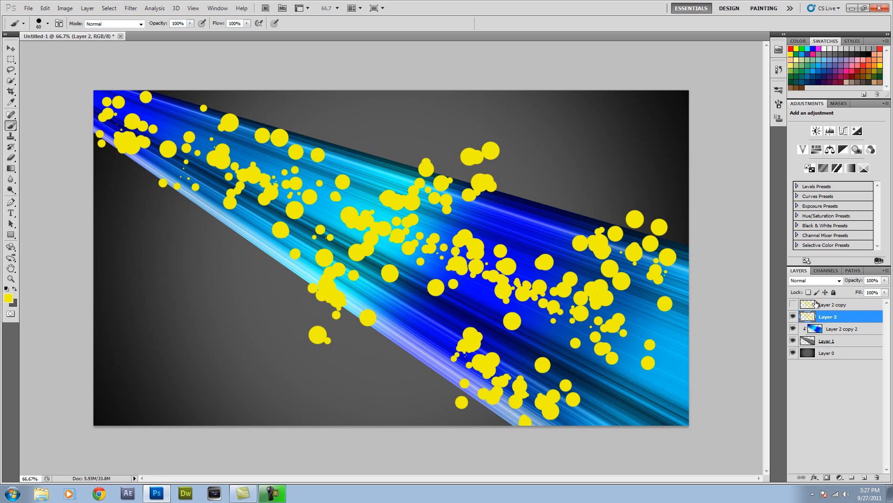
Hide the dots copy and cycle Layer 2's blend mode through to Vivid Light.
left_click(815, 280)
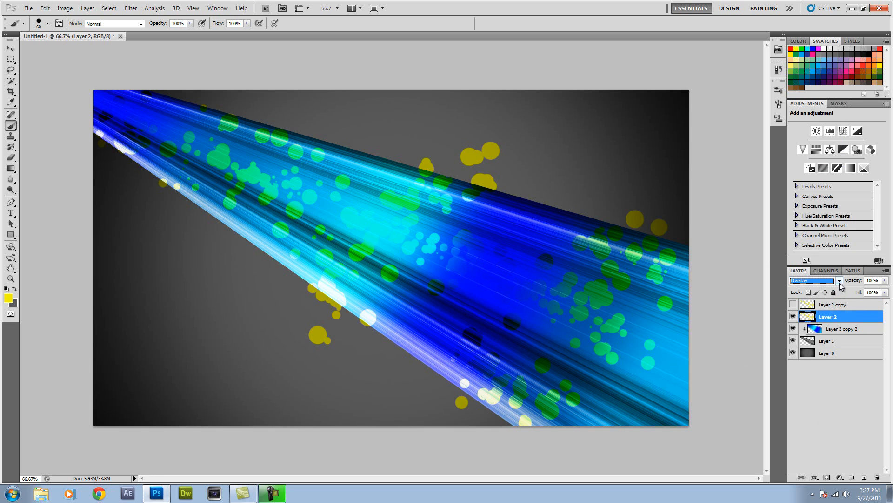
mouse_move(863, 302)
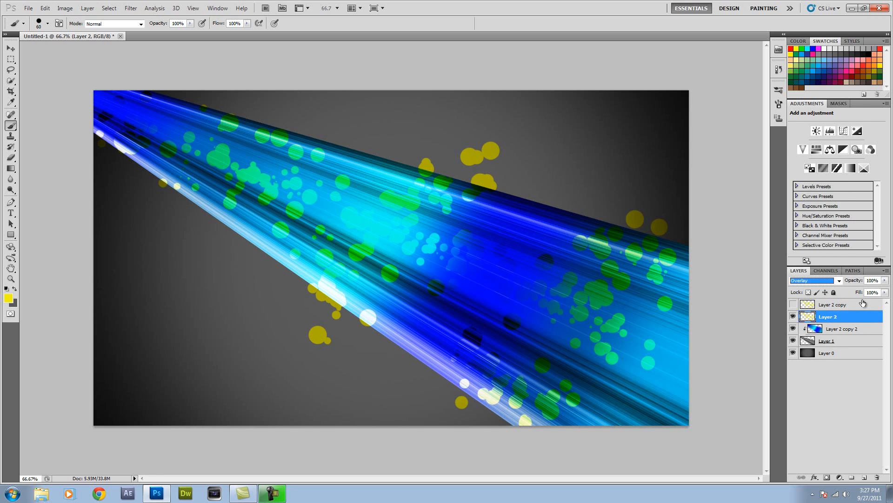
left_click(813, 279)
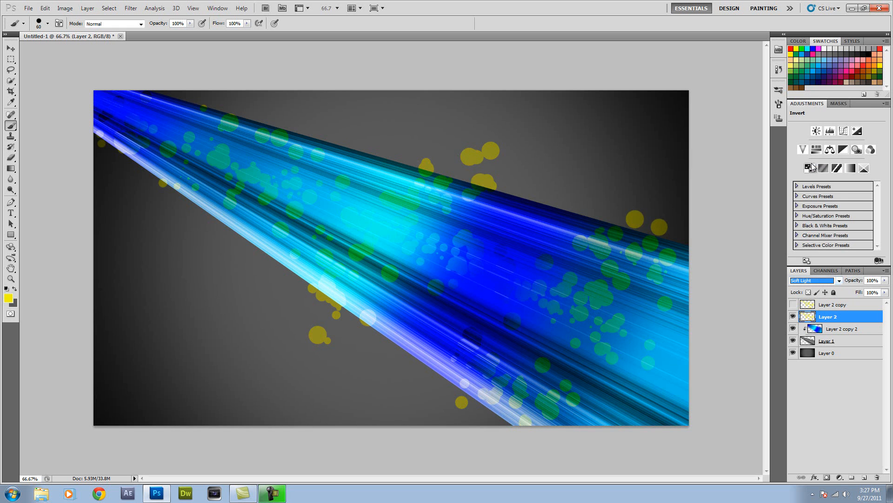
left_click(834, 280)
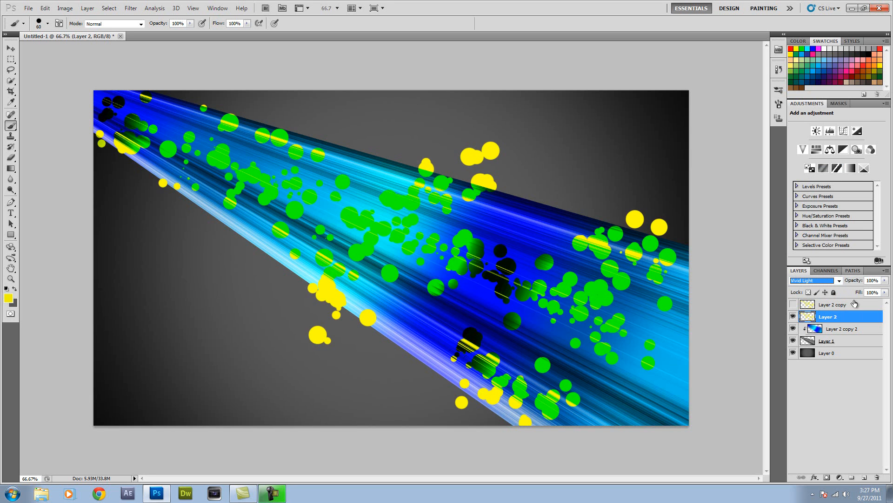
mouse_move(723, 297)
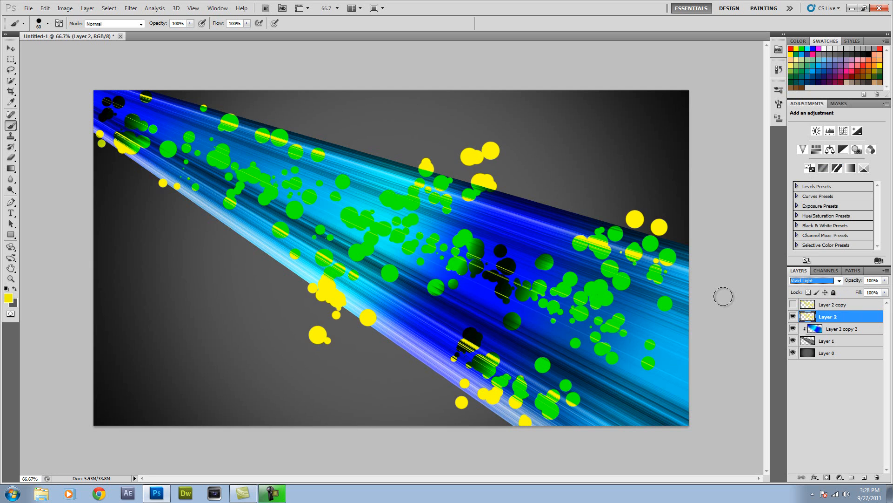
mouse_move(503, 272)
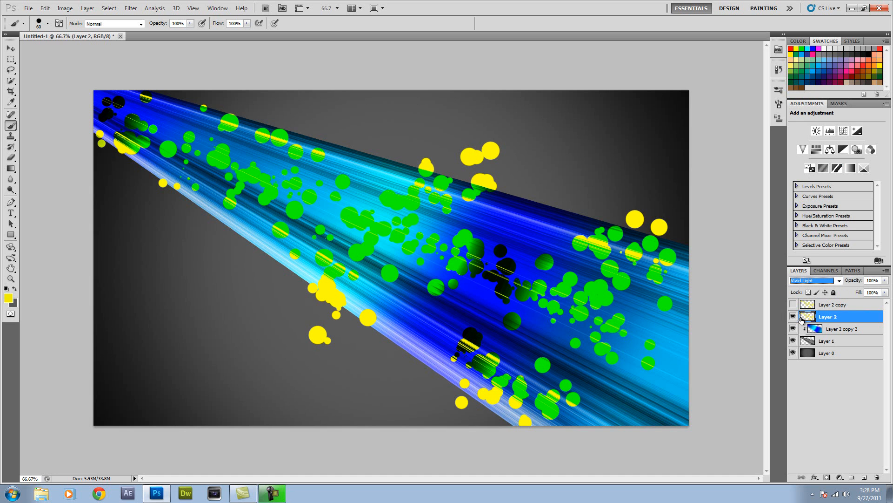
mouse_move(793, 317)
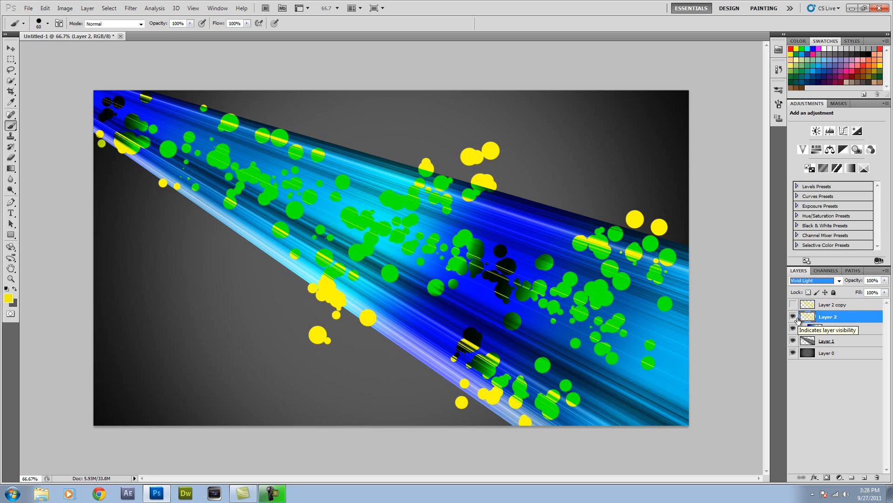
Blur the dots on Layer 2 with a 5-pixel Gaussian Blur.
left_click(130, 8)
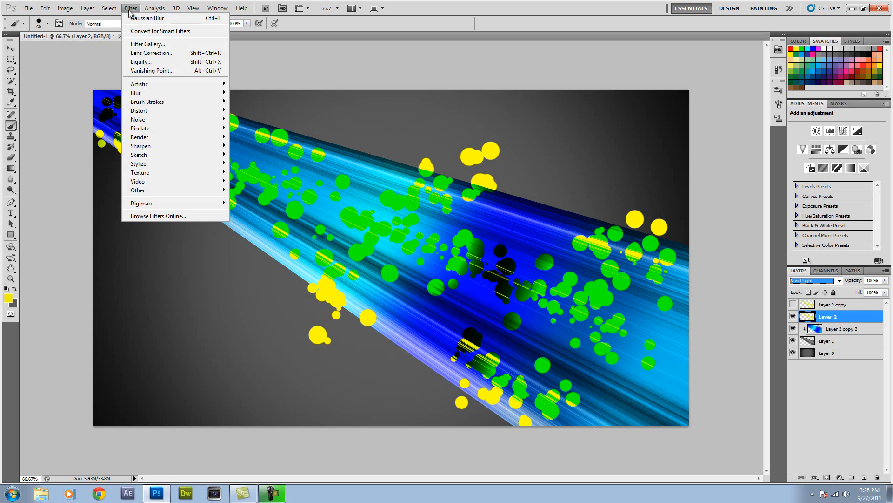
mouse_move(135, 92)
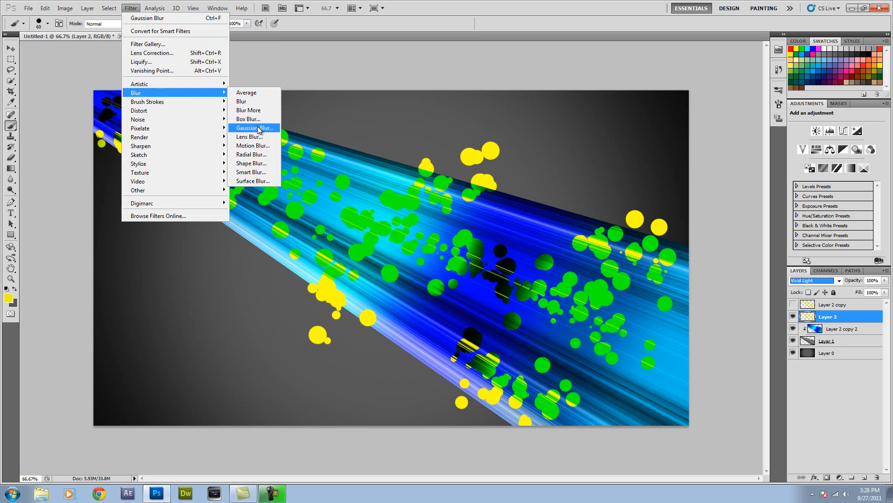
left_click(253, 127)
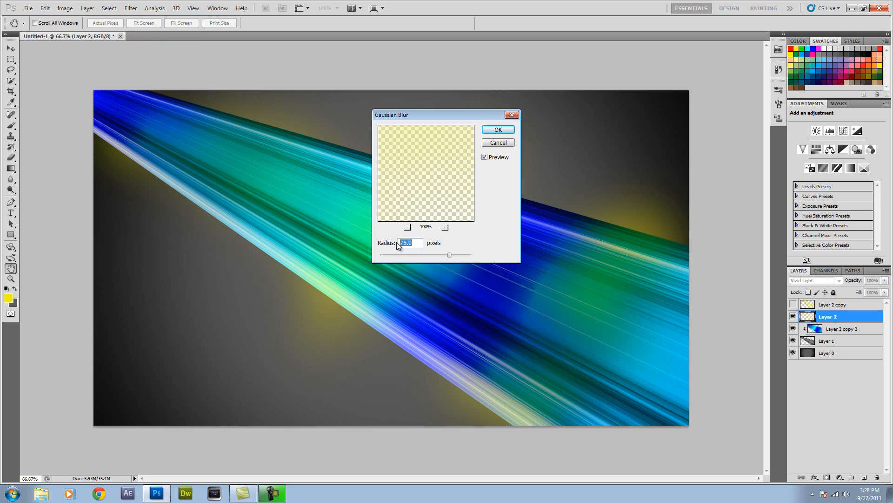
type("5")
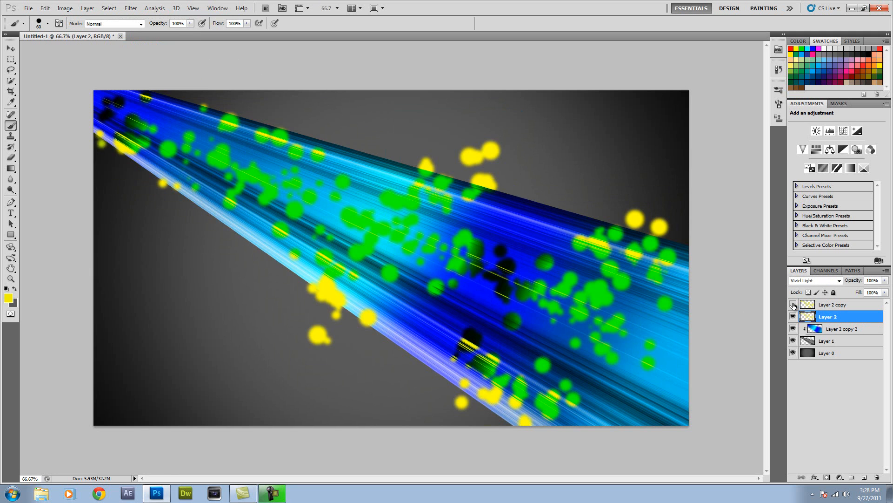
Show Layer 2 copy and set its blend mode to Soft Light.
left_click(792, 304)
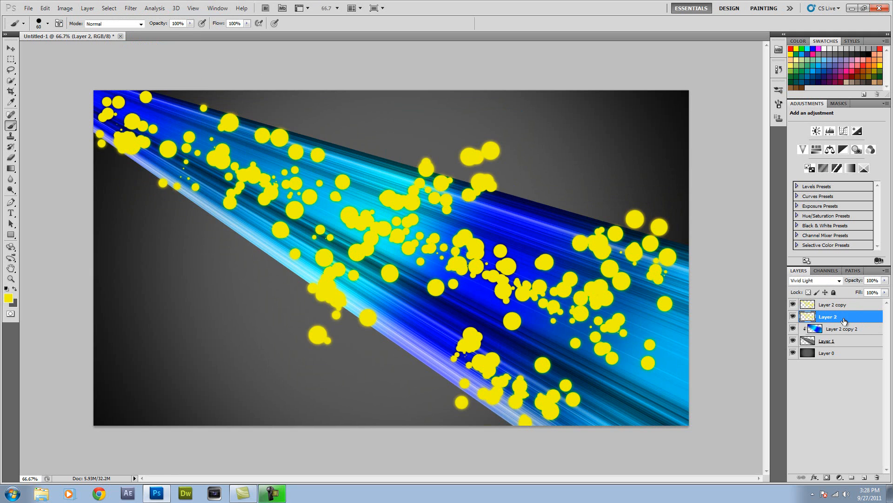
left_click(814, 279)
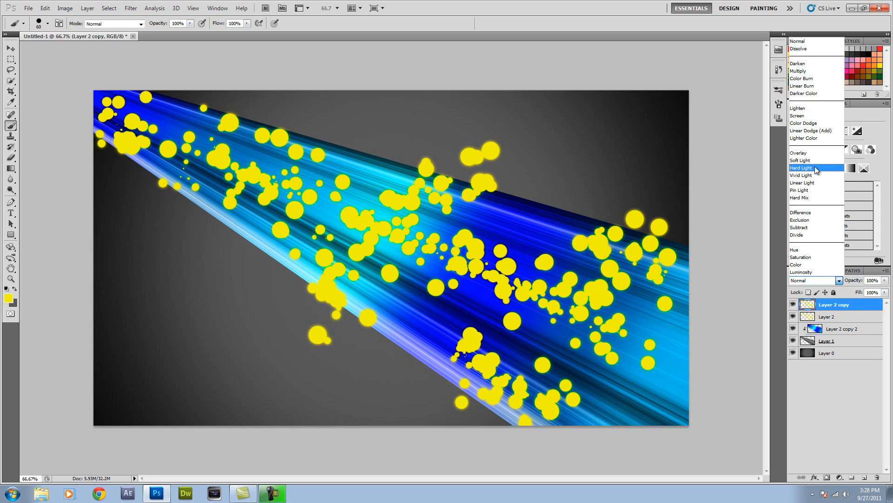
left_click(799, 167)
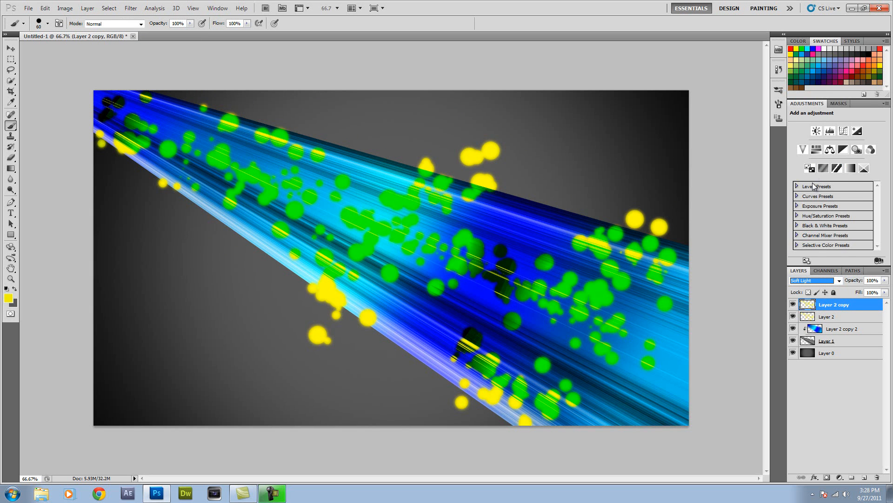
mouse_move(353, 259)
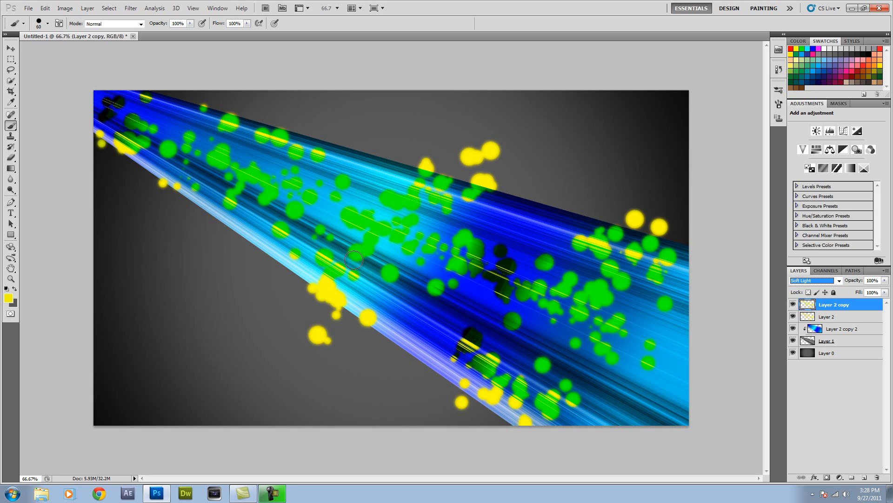
mouse_move(343, 256)
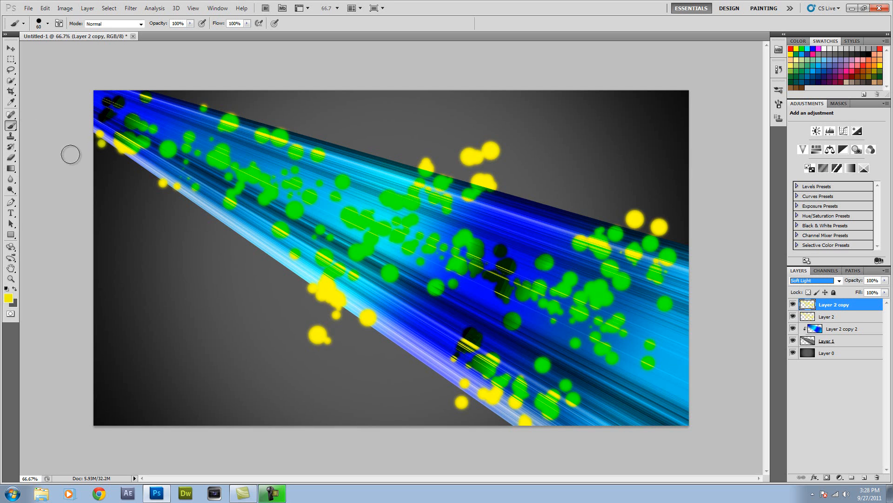
mouse_move(61, 156)
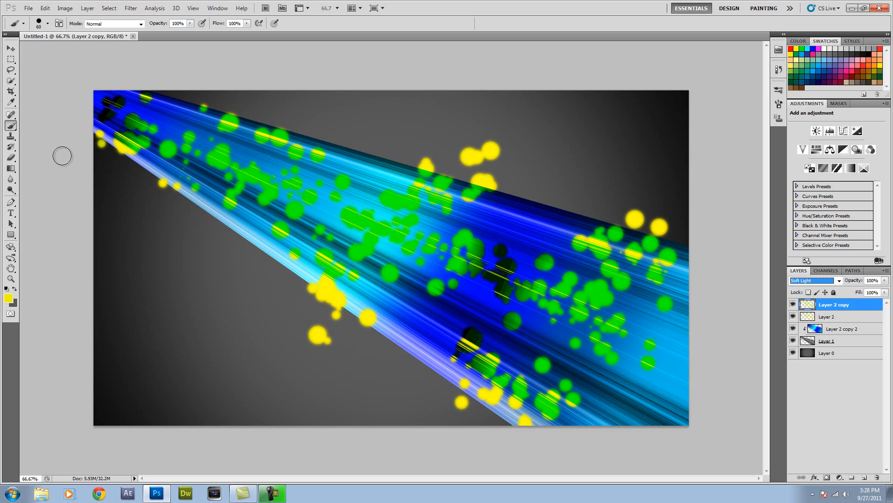
mouse_move(49, 140)
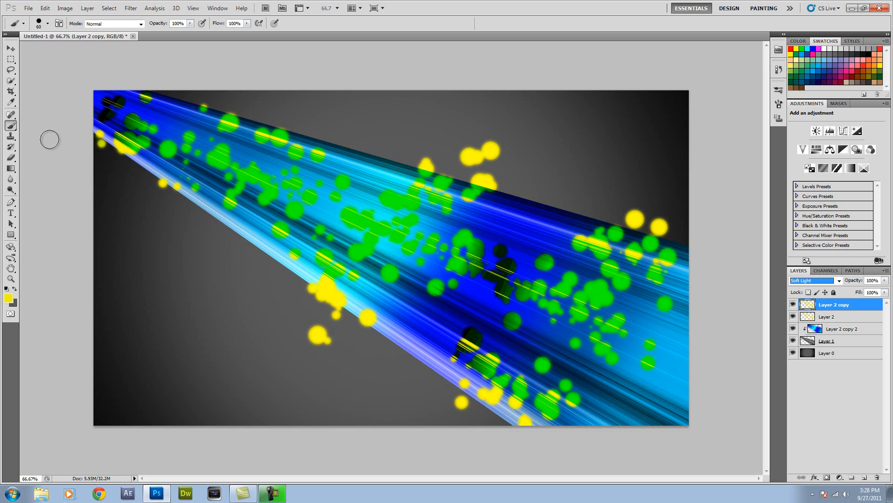